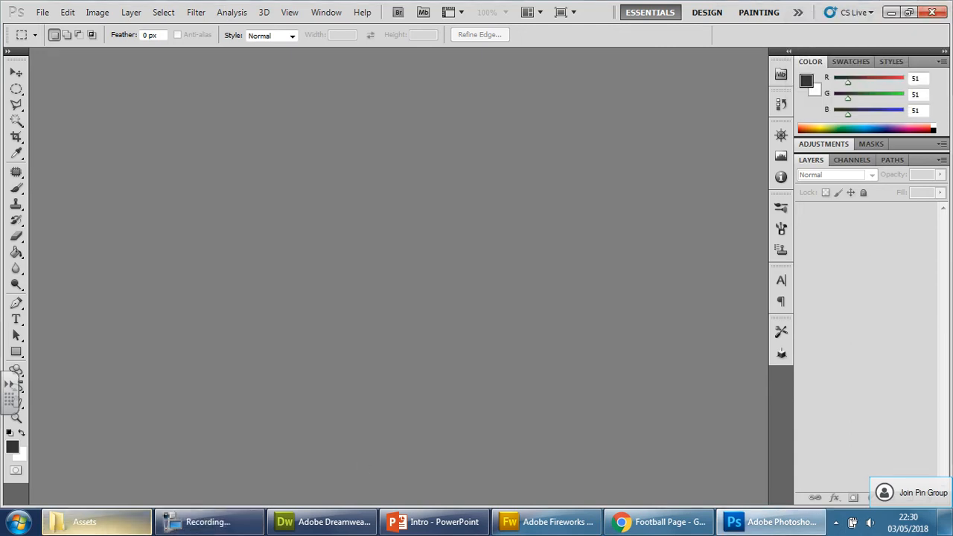
- Locate BROCHURE.png in the Assets folder and preview the four brochure pages
{"action": "left_click", "coordinate": [435, 521]}
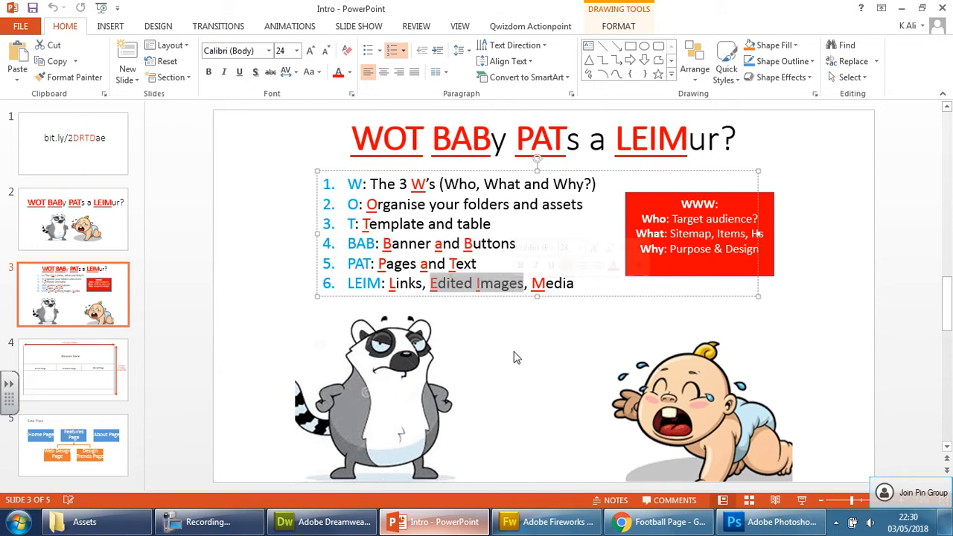
{"action": "mouse_move", "coordinate": [524, 369]}
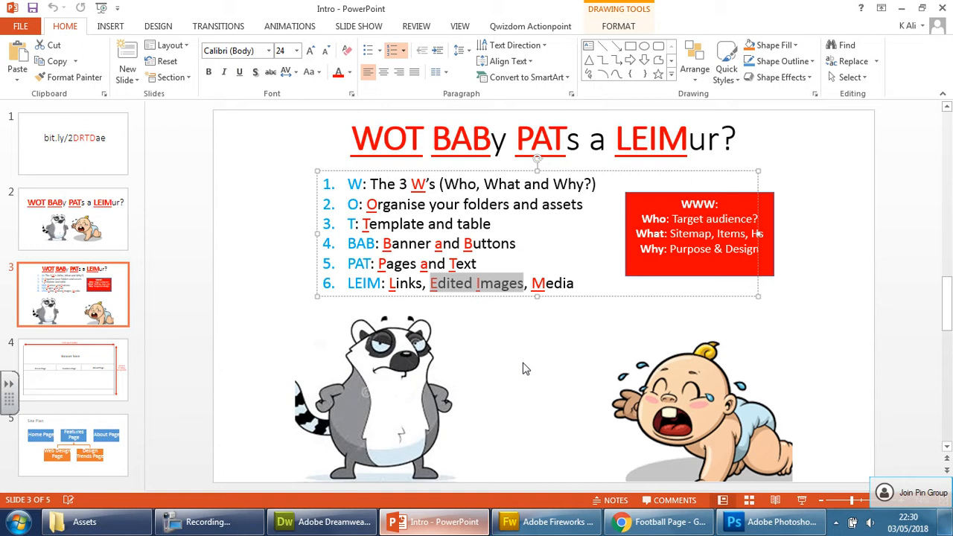
{"action": "mouse_move", "coordinate": [846, 140]}
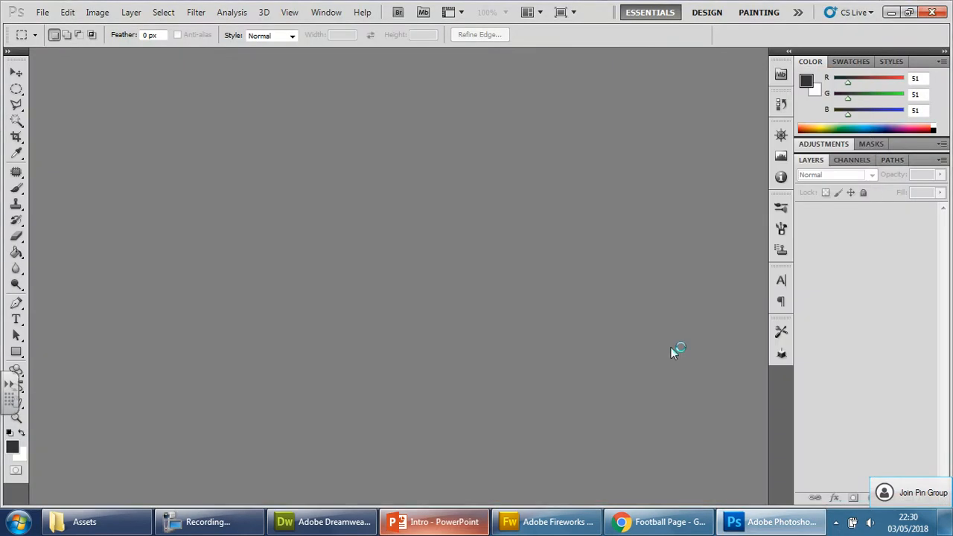
{"action": "mouse_move", "coordinate": [542, 435]}
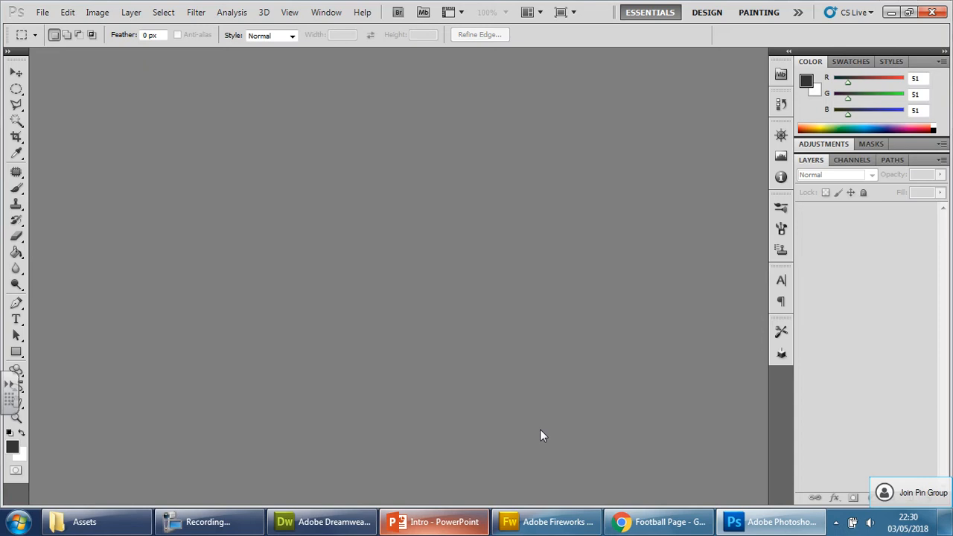
{"action": "left_click", "coordinate": [83, 521]}
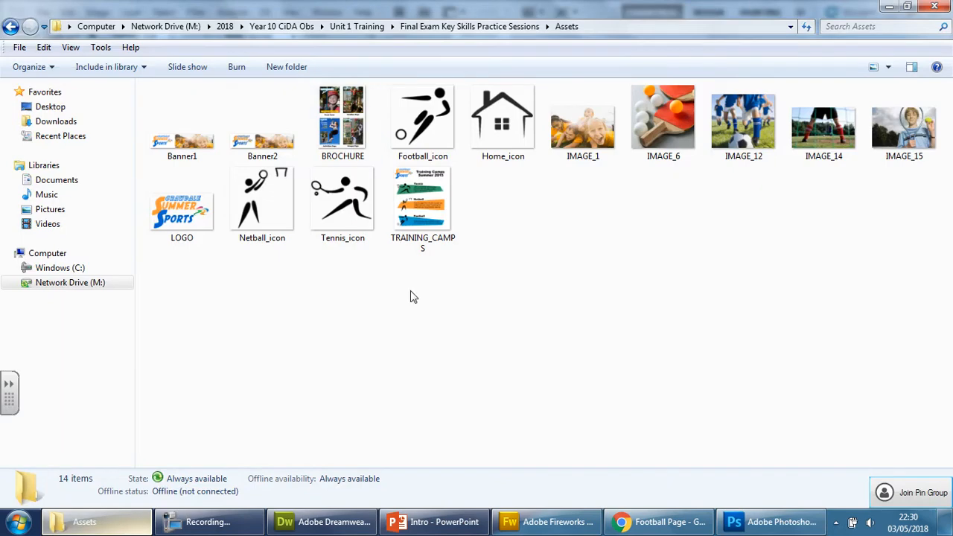
{"action": "left_click", "coordinate": [343, 122]}
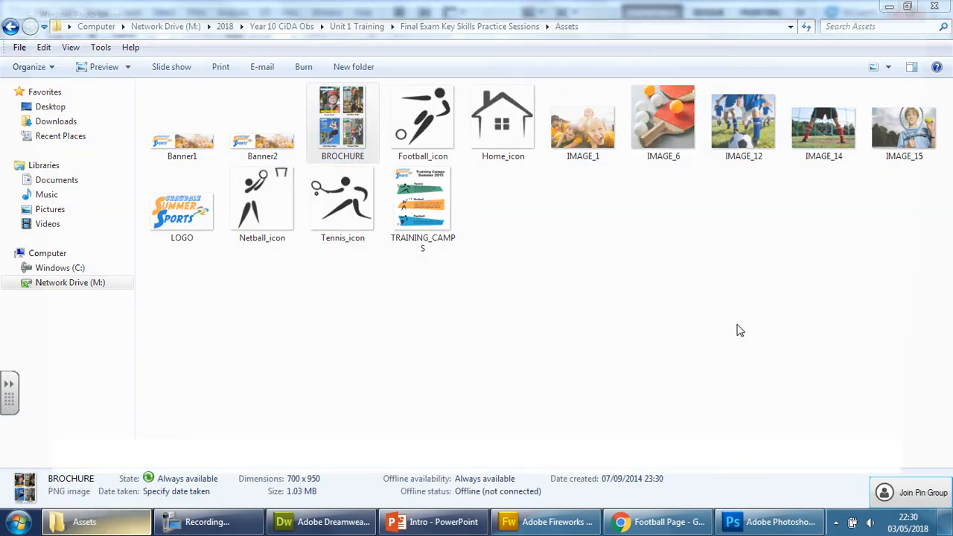
{"action": "double_click", "coordinate": [342, 116]}
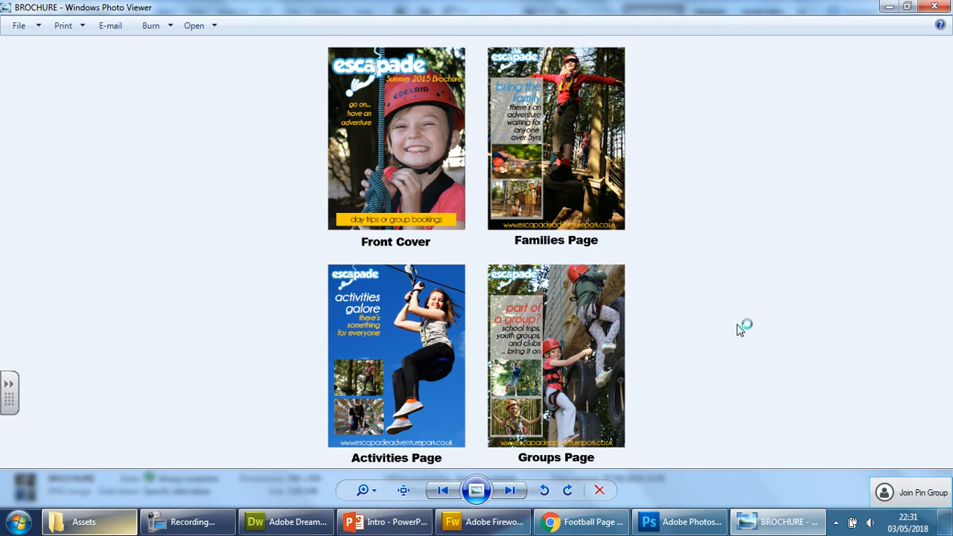
{"action": "mouse_move", "coordinate": [740, 331]}
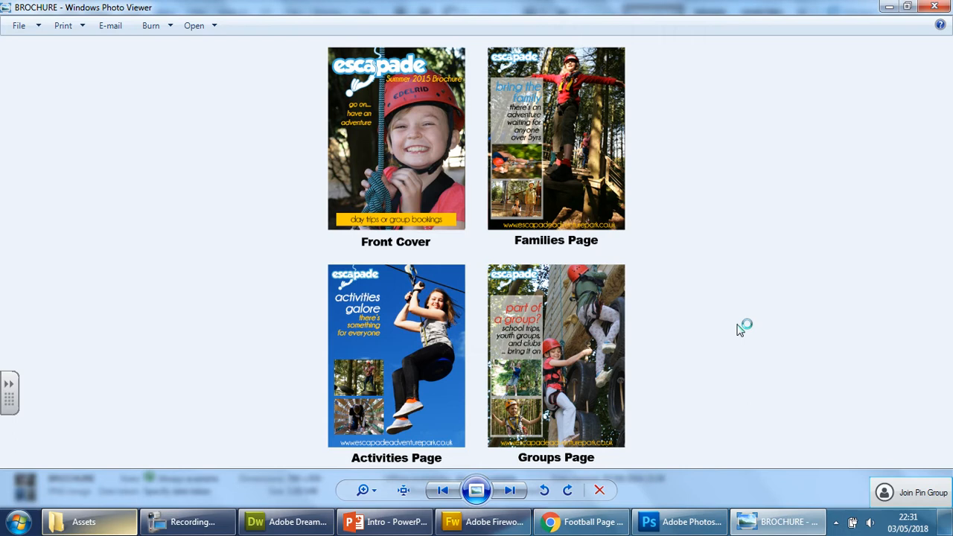
{"action": "mouse_move", "coordinate": [304, 141]}
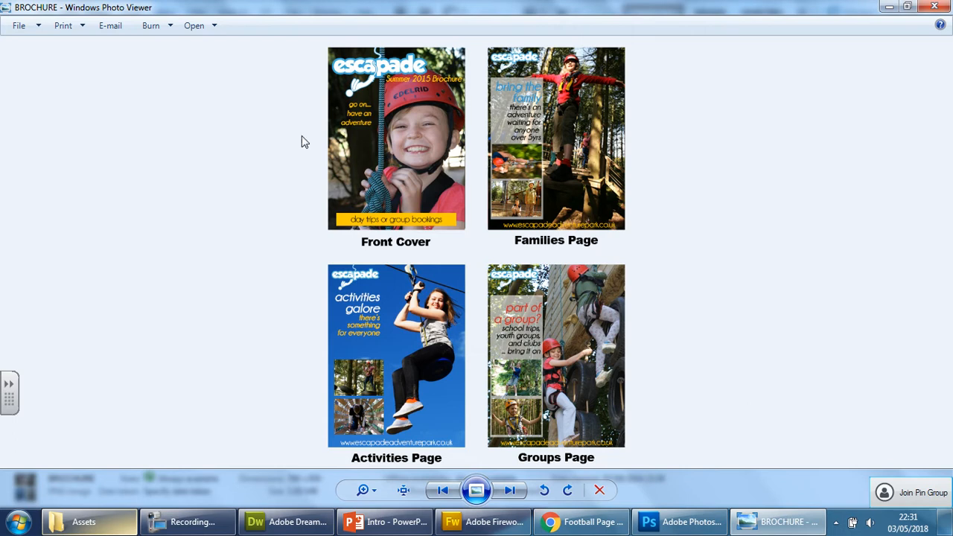
{"action": "mouse_move", "coordinate": [350, 441]}
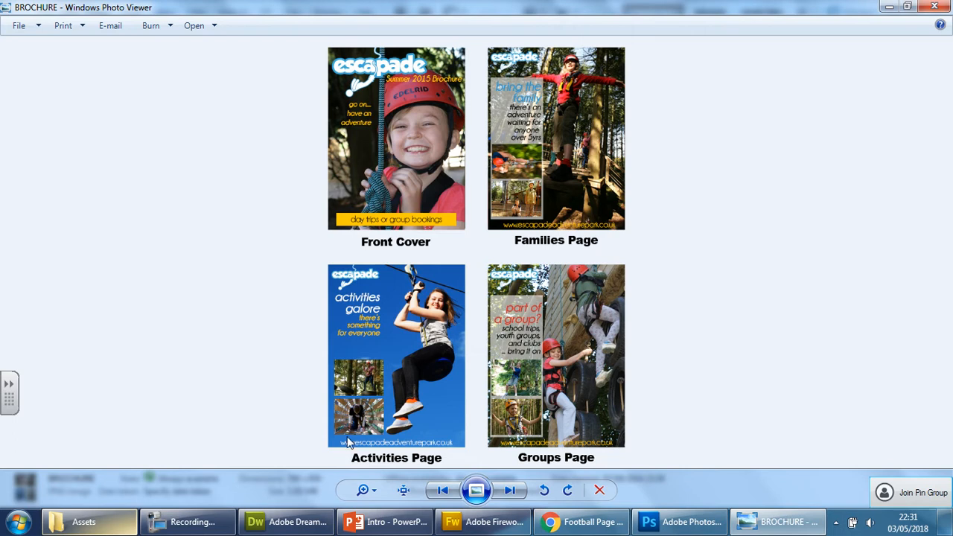
{"action": "mouse_move", "coordinate": [631, 243]}
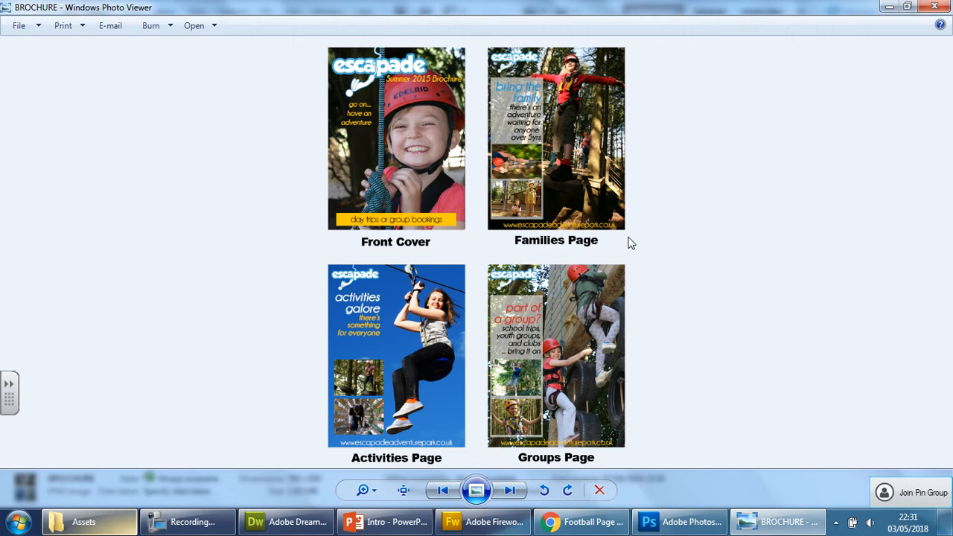
{"action": "mouse_move", "coordinate": [941, 24]}
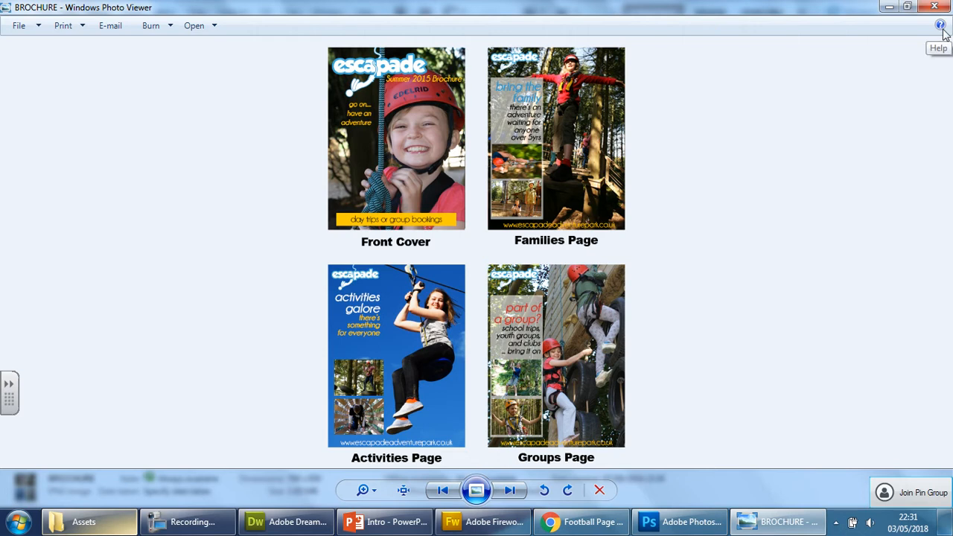
{"action": "left_click", "coordinate": [84, 521]}
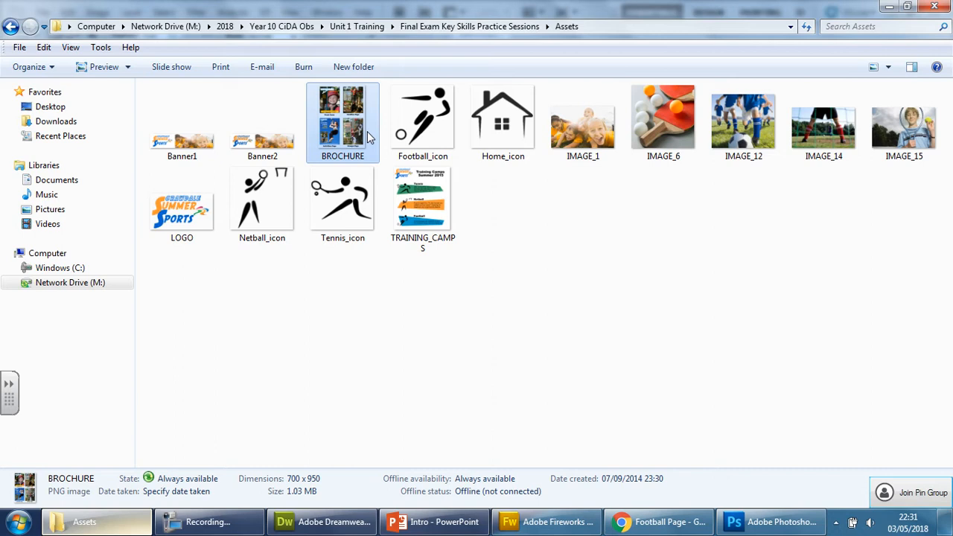
- Bring BROCHURE.png into the Photoshop workspace as a single-layer image
{"action": "left_click", "coordinate": [774, 521]}
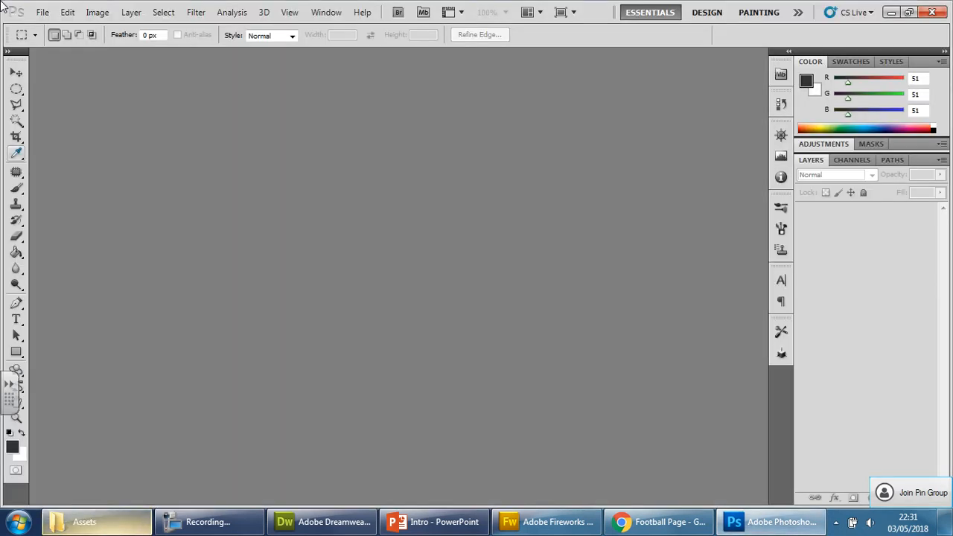
{"action": "left_click", "coordinate": [41, 12]}
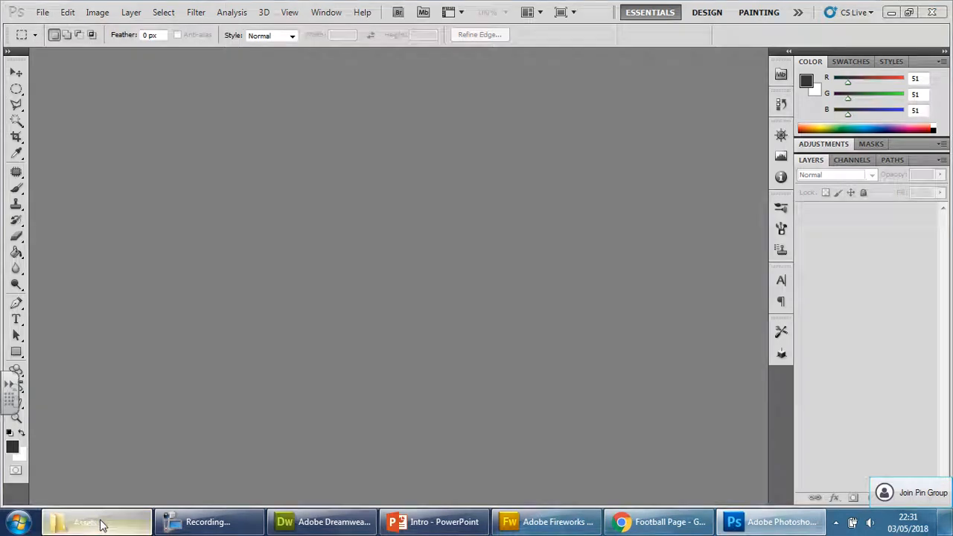
{"action": "mouse_move", "coordinate": [782, 522]}
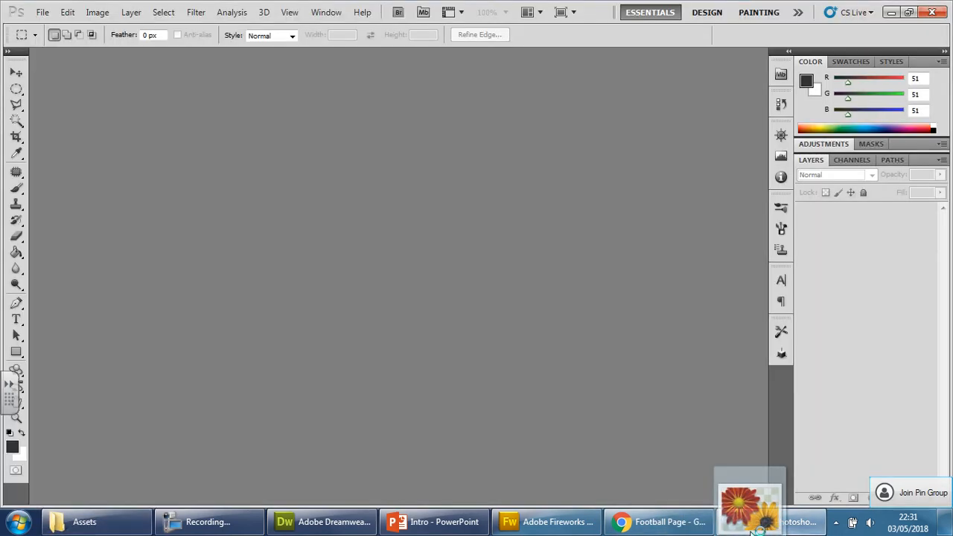
{"action": "left_click", "coordinate": [774, 522]}
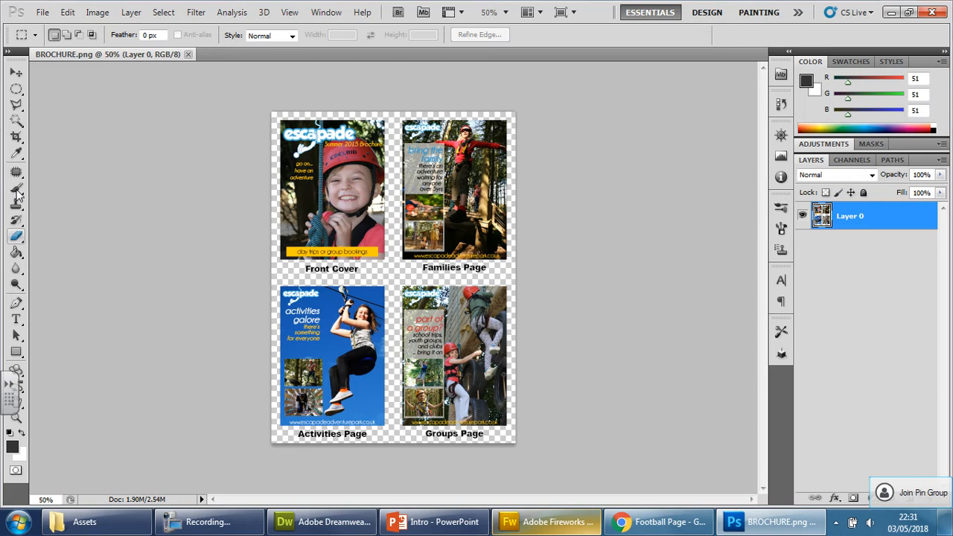
- Crop BROCHURE.png to just the front cover picture, excluding its caption
{"action": "left_click", "coordinate": [16, 137]}
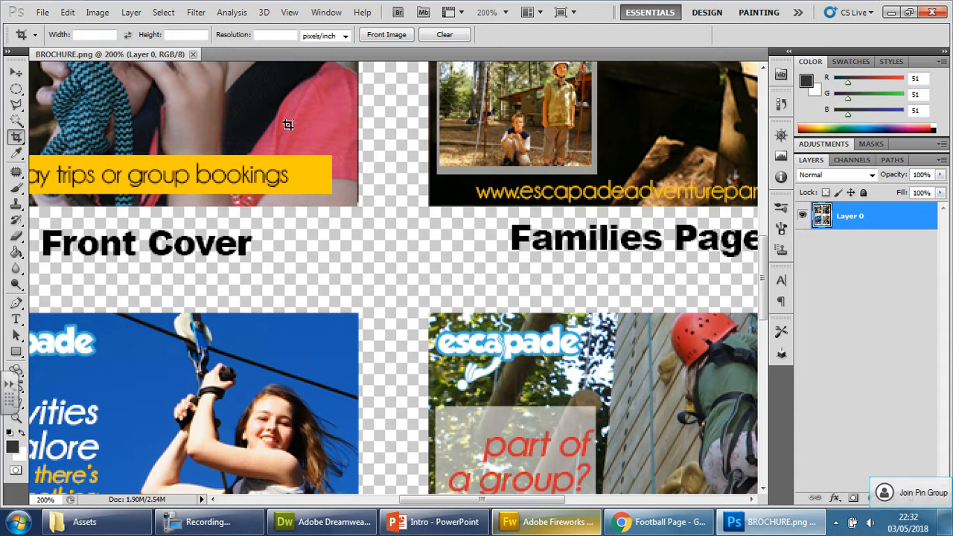
{"action": "scroll", "scroll_direction": "up", "scroll_amount": 3}
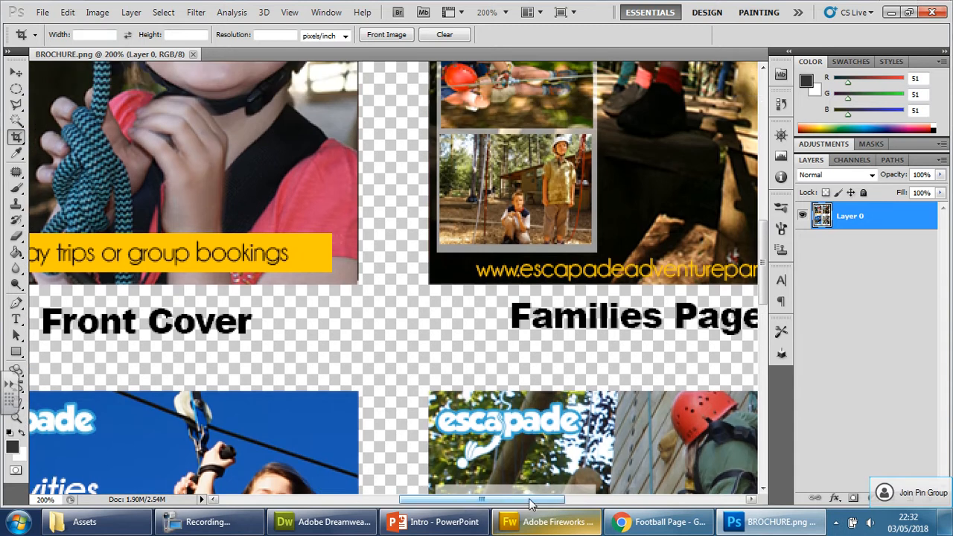
{"action": "left_click_drag", "start_coordinate": [533, 499], "coordinate": [429, 499]}
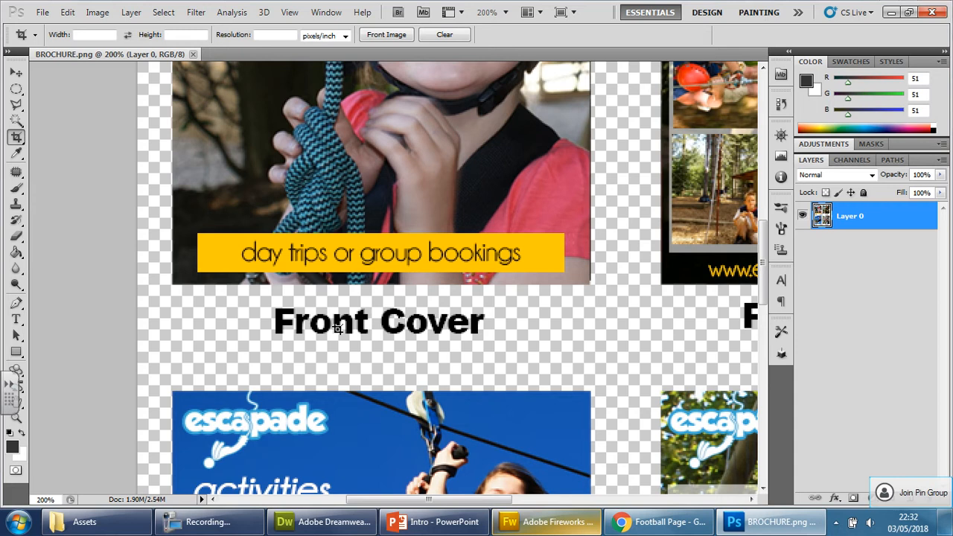
{"action": "mouse_move", "coordinate": [443, 299]}
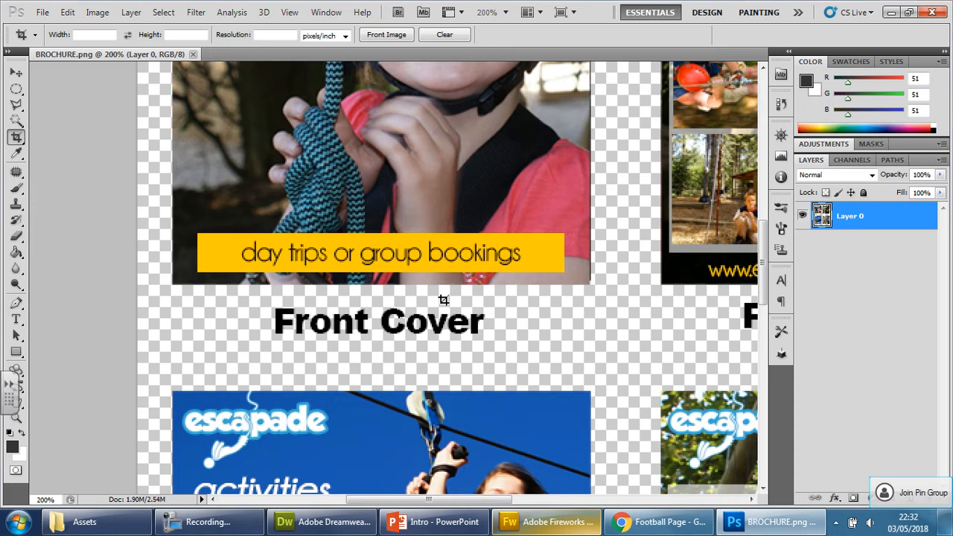
{"action": "mouse_move", "coordinate": [418, 322]}
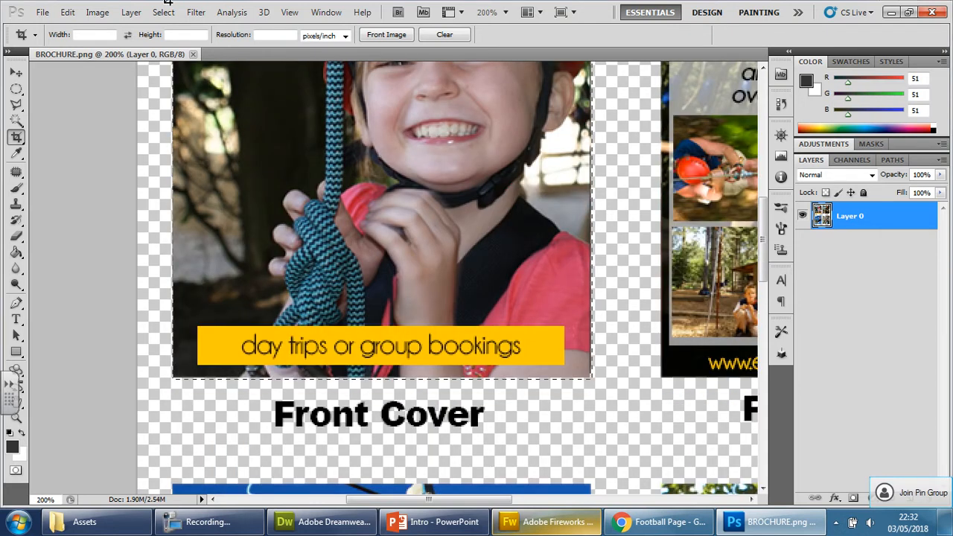
{"action": "left_click", "coordinate": [15, 137]}
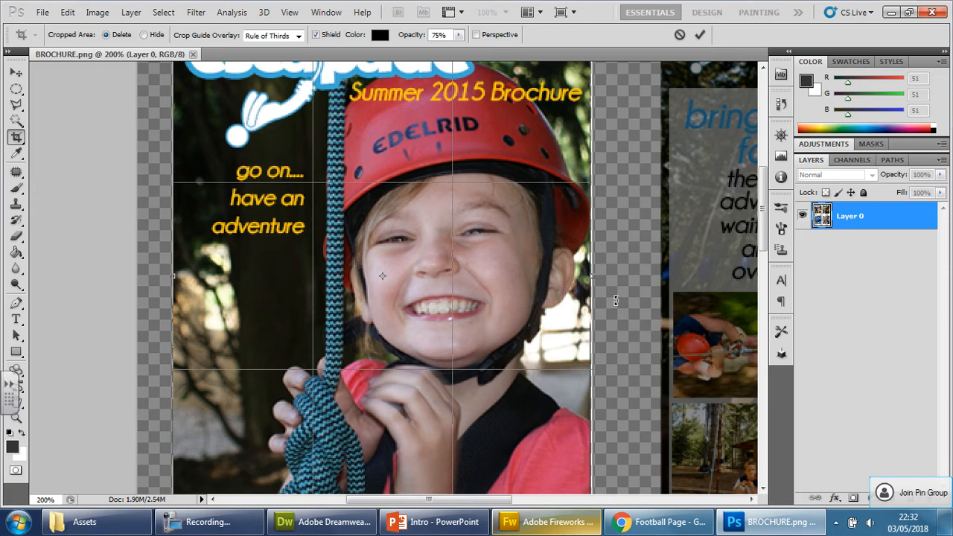
{"action": "scroll", "scroll_direction": "down", "scroll_amount": 3}
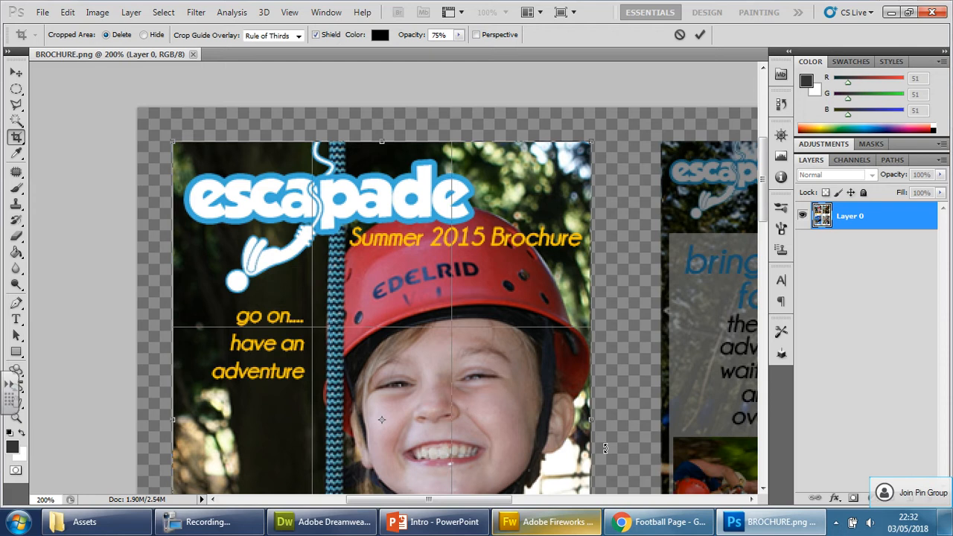
{"action": "left_click", "coordinate": [700, 34]}
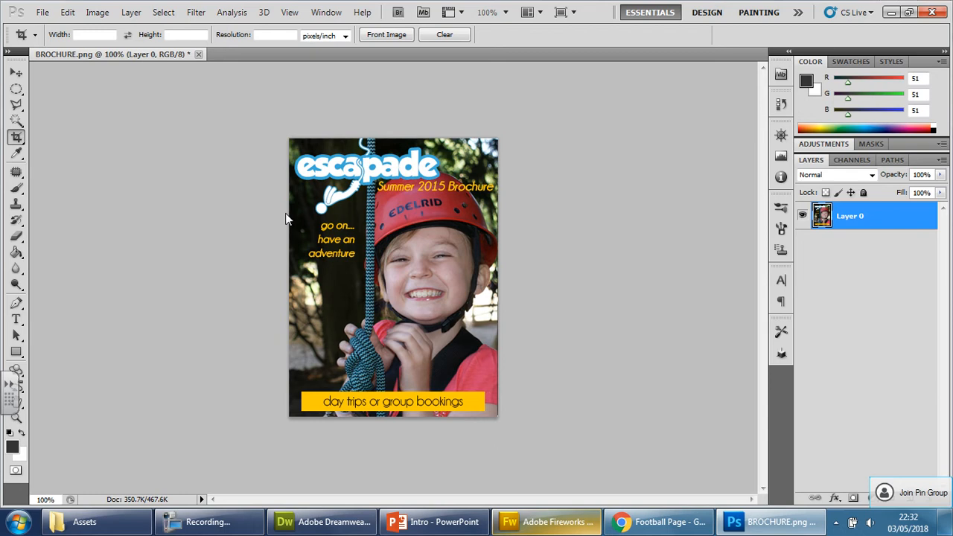
{"action": "mouse_move", "coordinate": [286, 214]}
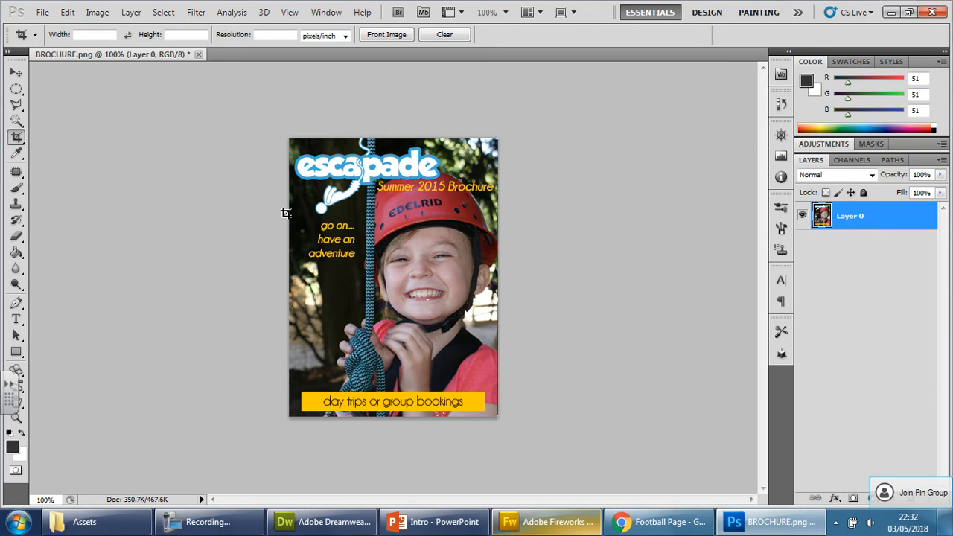
- Save the cropped cover for Web & Devices as PNG-8 named FrontCover in Assets
{"action": "left_click", "coordinate": [42, 12]}
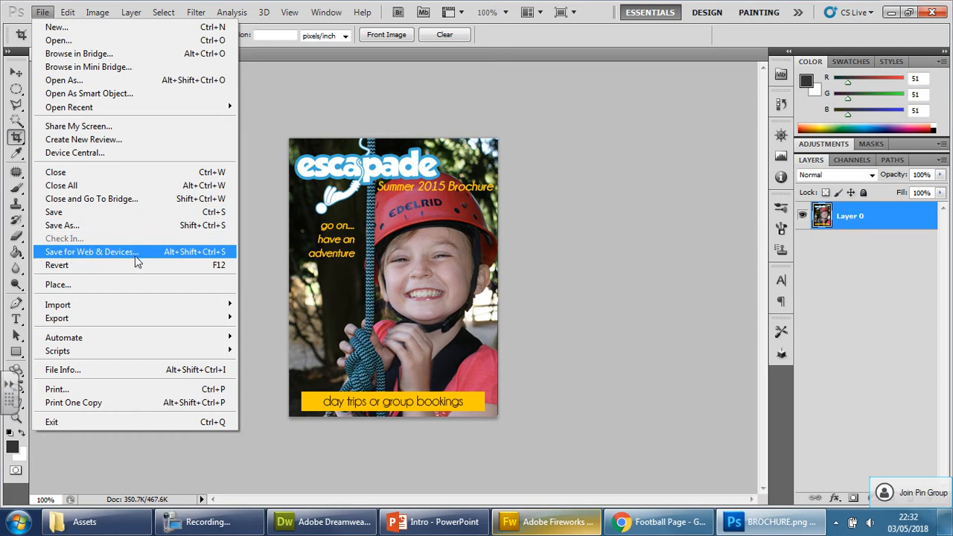
{"action": "mouse_move", "coordinate": [137, 256]}
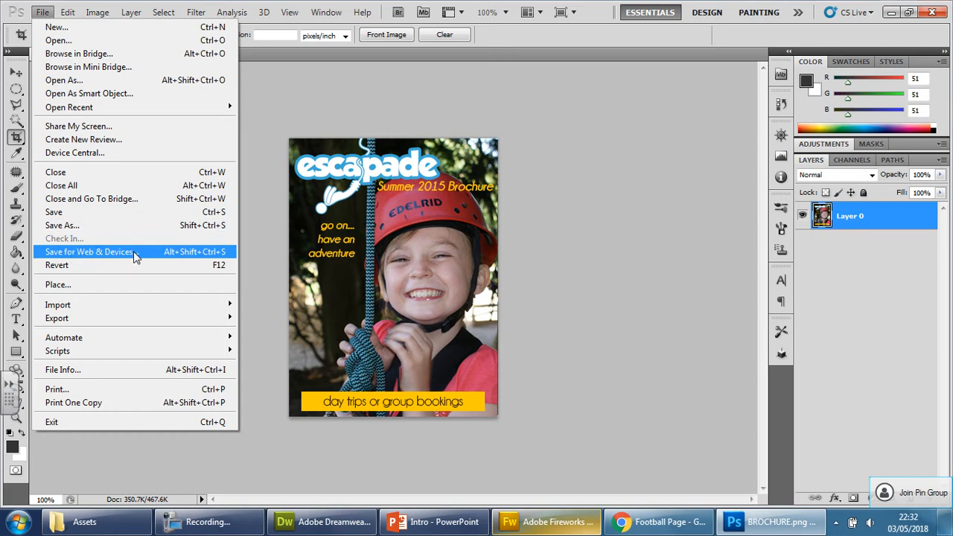
{"action": "left_click", "coordinate": [89, 252]}
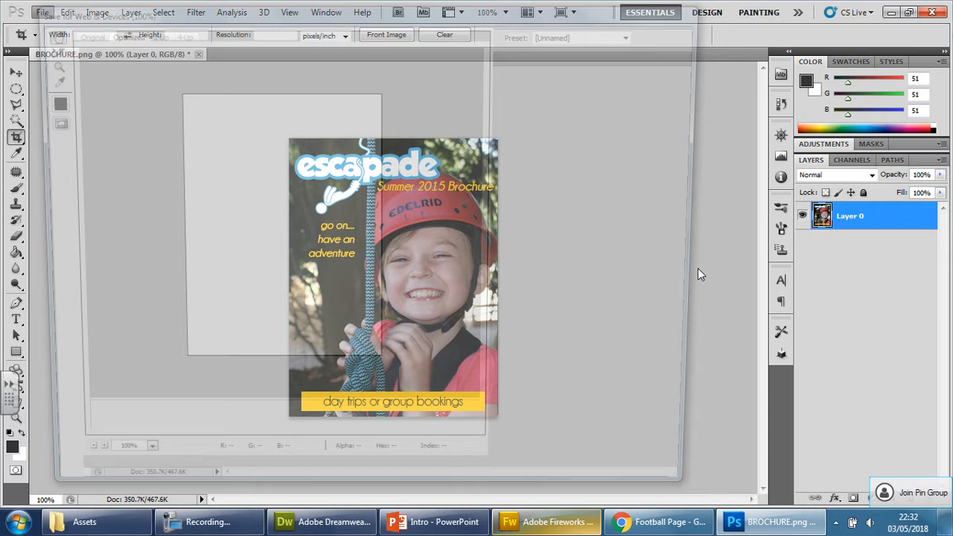
{"action": "left_click", "coordinate": [41, 12]}
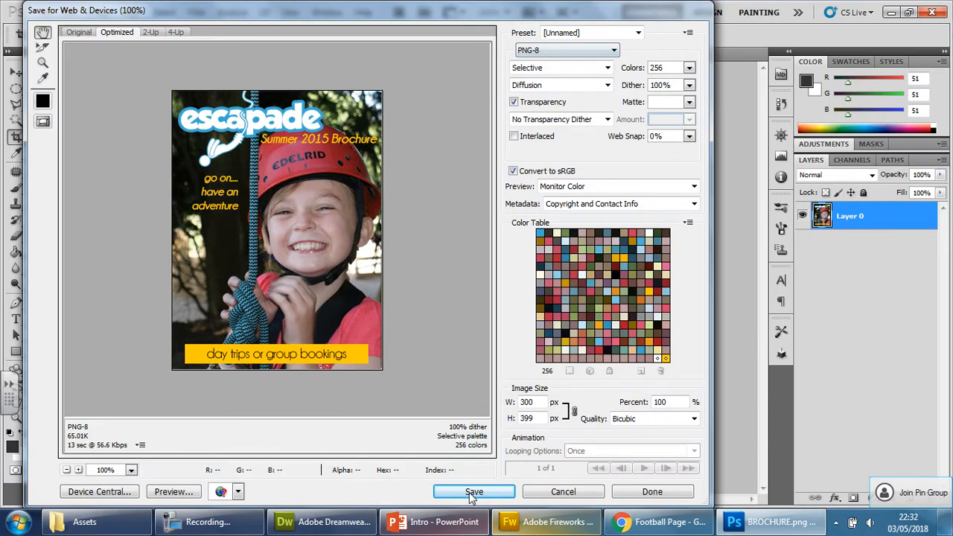
{"action": "left_click", "coordinate": [473, 492]}
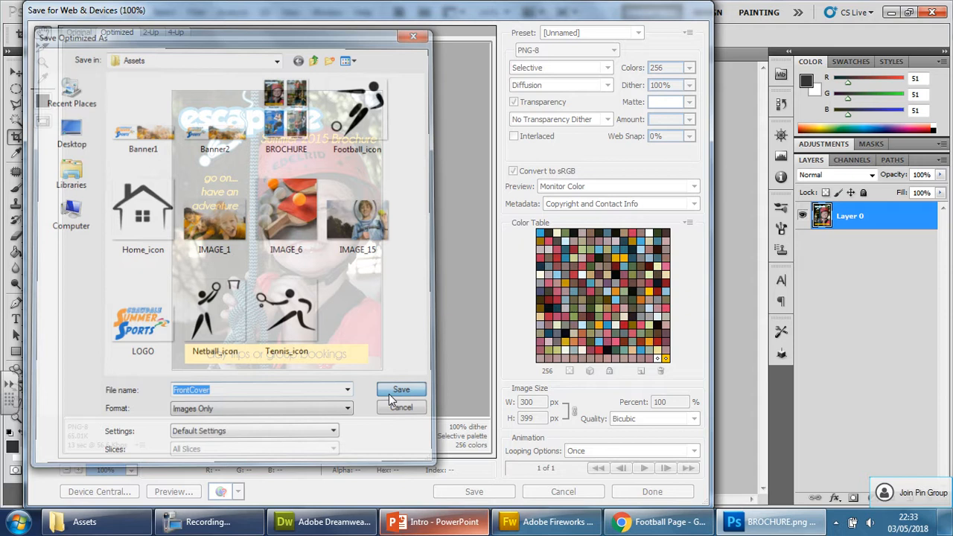
{"action": "left_click", "coordinate": [401, 390]}
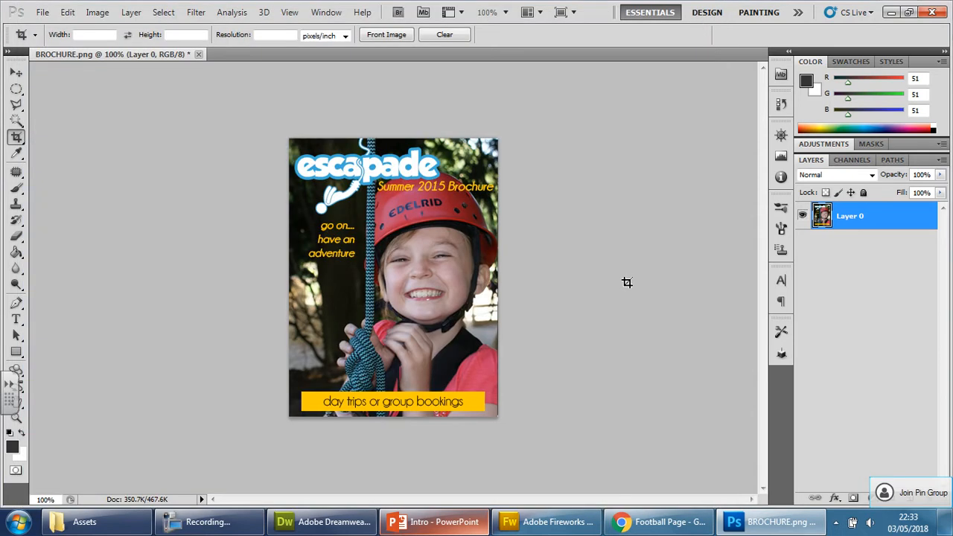
{"action": "mouse_move", "coordinate": [345, 366]}
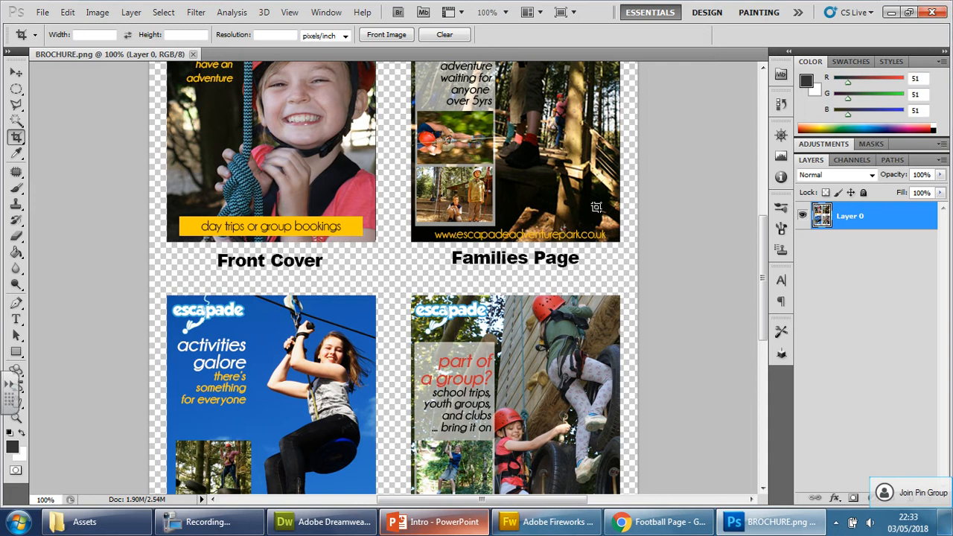
{"action": "mouse_move", "coordinate": [350, 286]}
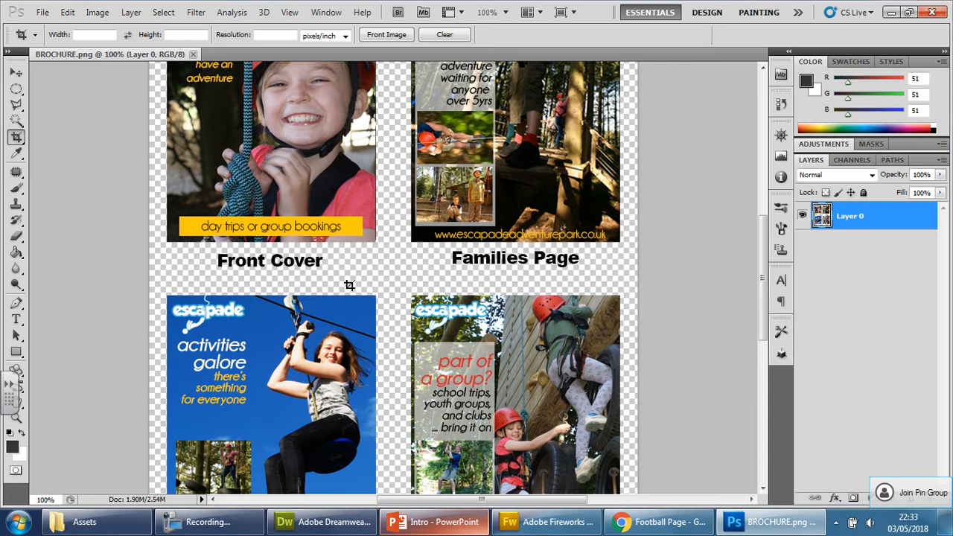
- Scroll the reopened brochure down to the Activities page with the zip-line girl for cropping
{"action": "scroll", "scroll_direction": "down", "scroll_amount": 3}
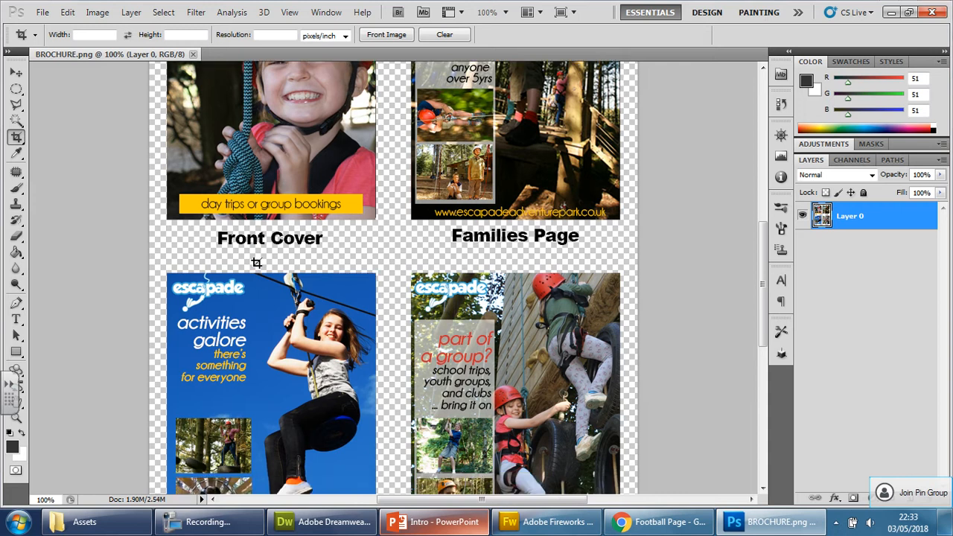
{"action": "scroll", "scroll_direction": "down", "scroll_amount": 3}
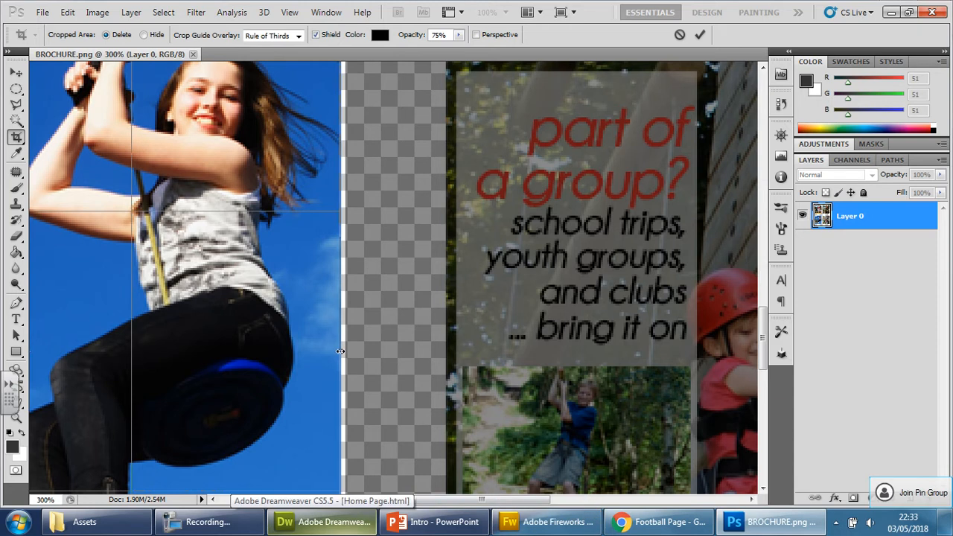
{"action": "scroll", "scroll_direction": "down", "scroll_amount": 3}
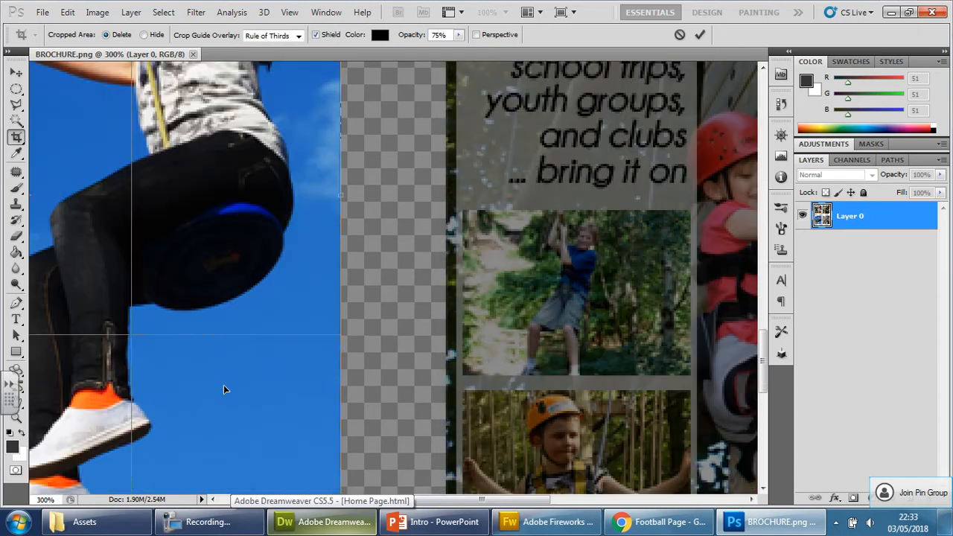
{"action": "scroll", "scroll_direction": "down", "scroll_amount": 3}
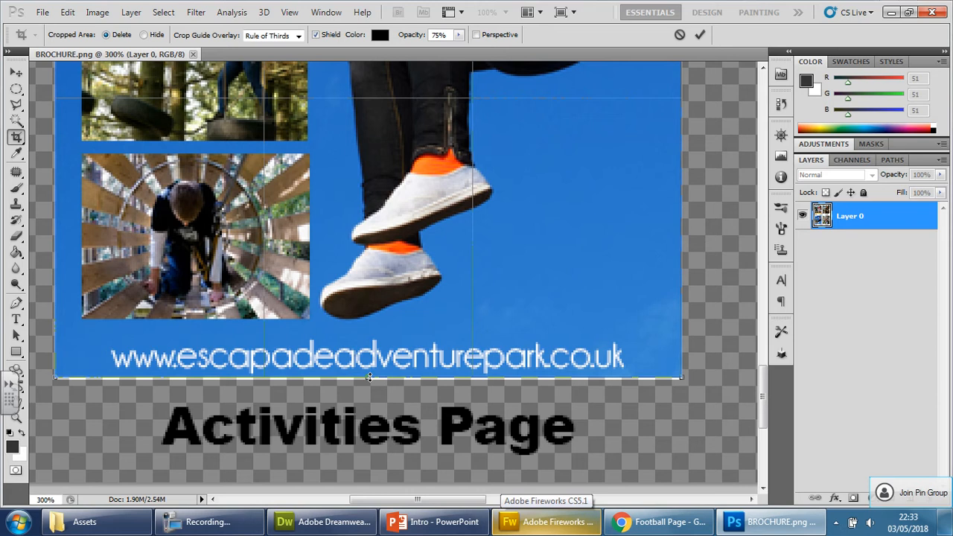
{"action": "scroll", "scroll_direction": "up", "scroll_amount": 3}
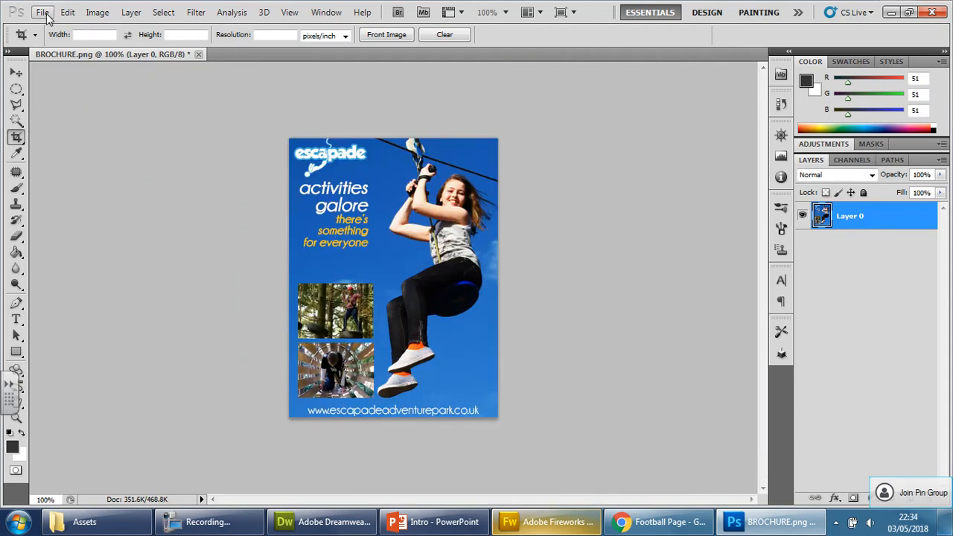
- Save the cropped page for Web & Devices as PNG-8 named ActivitiesPage in Assets
{"action": "left_click", "coordinate": [41, 12]}
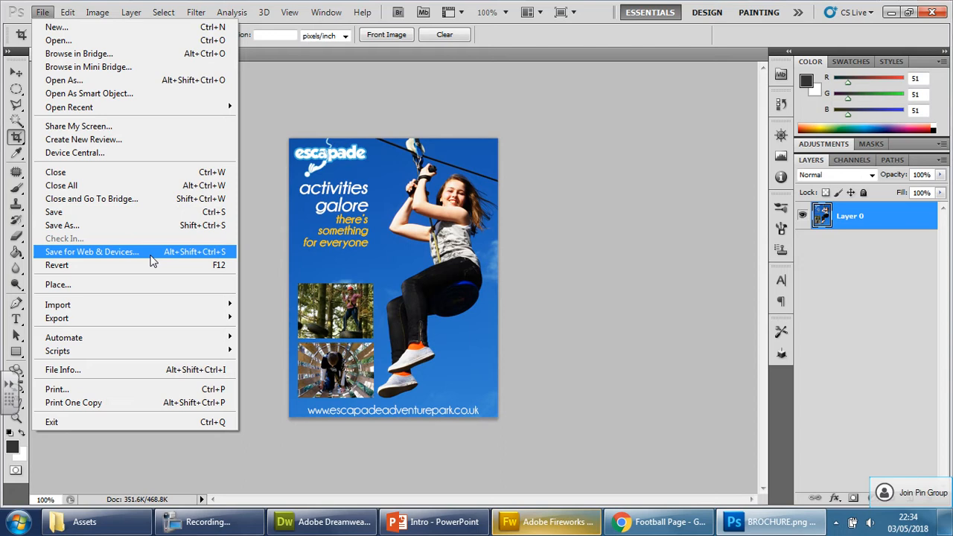
{"action": "left_click", "coordinate": [93, 250]}
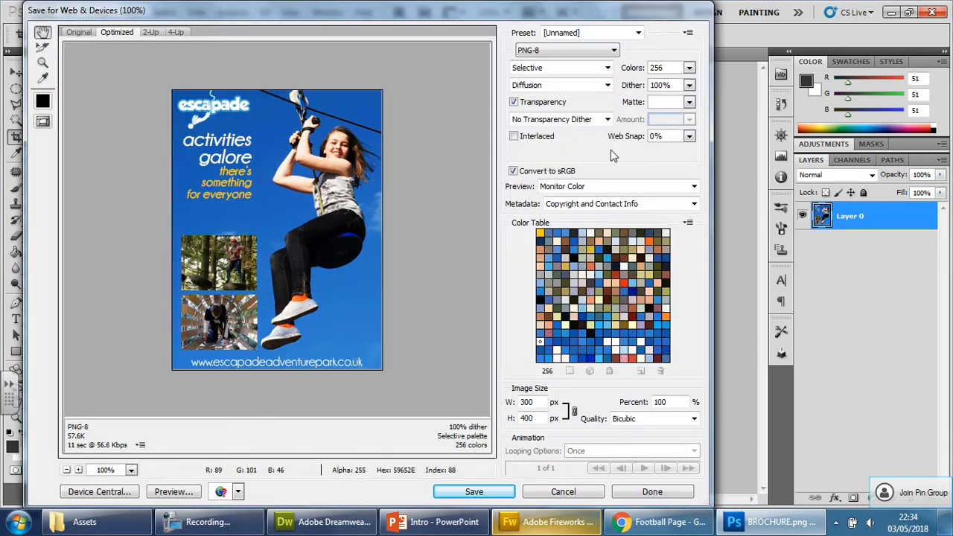
{"action": "mouse_move", "coordinate": [62, 437]}
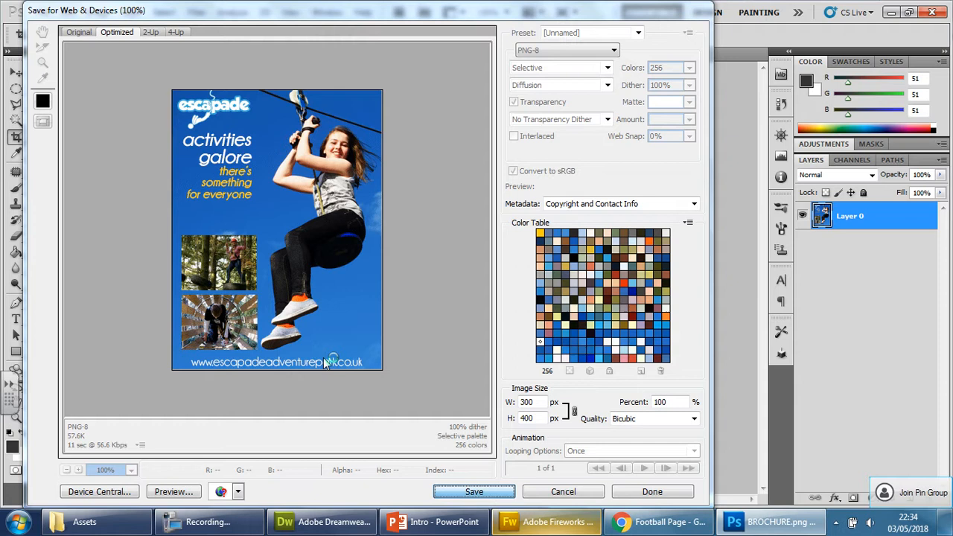
{"action": "left_click", "coordinate": [474, 491]}
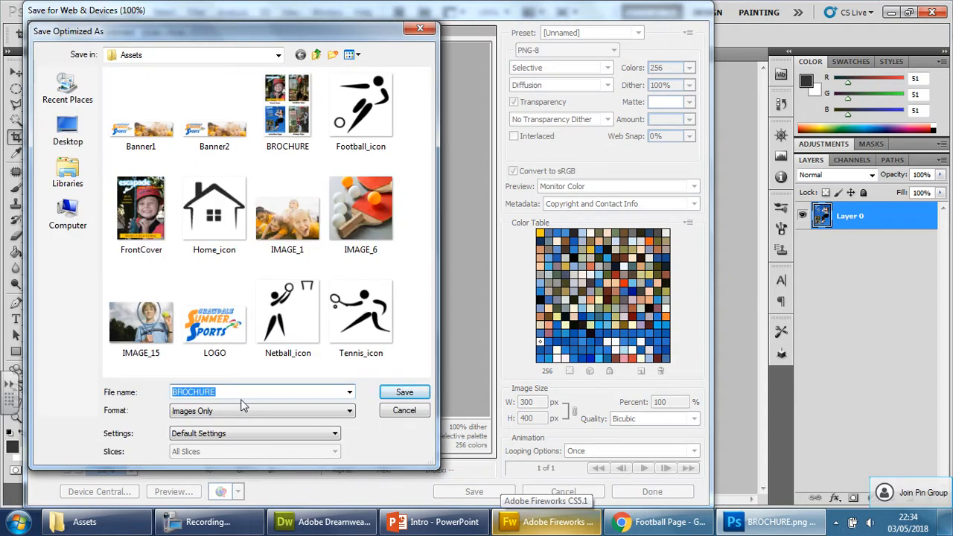
{"action": "type", "text": "Activities"}
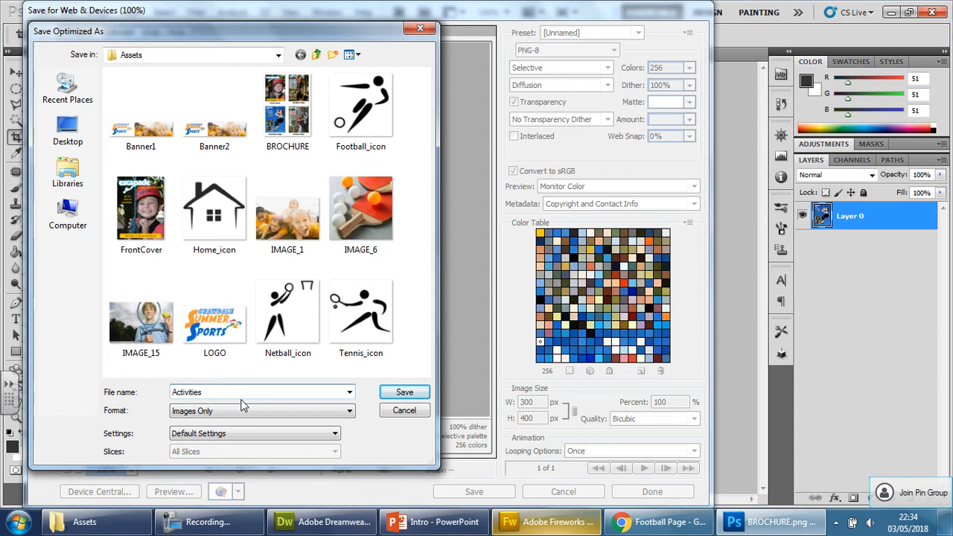
{"action": "type", "text": "Pl"}
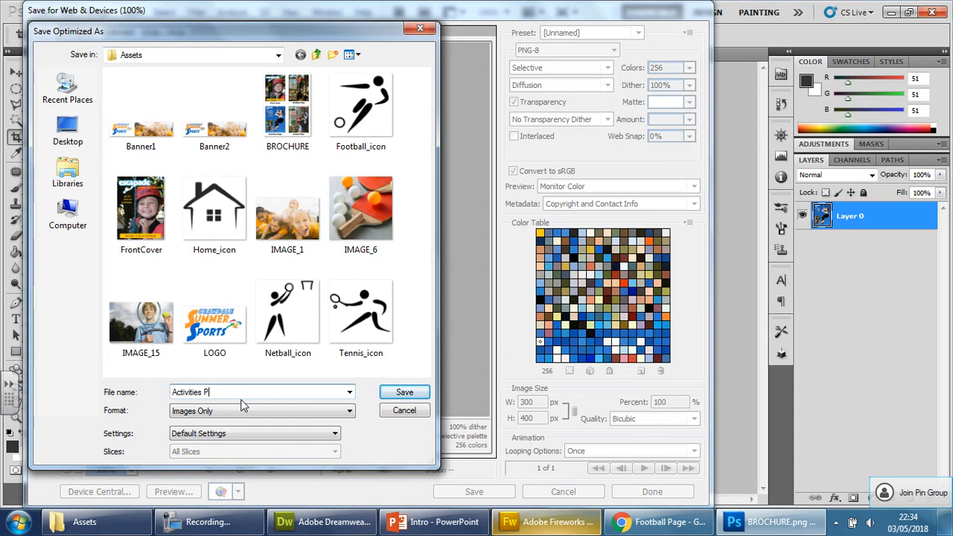
{"action": "type", "text": "ActivitiesPage"}
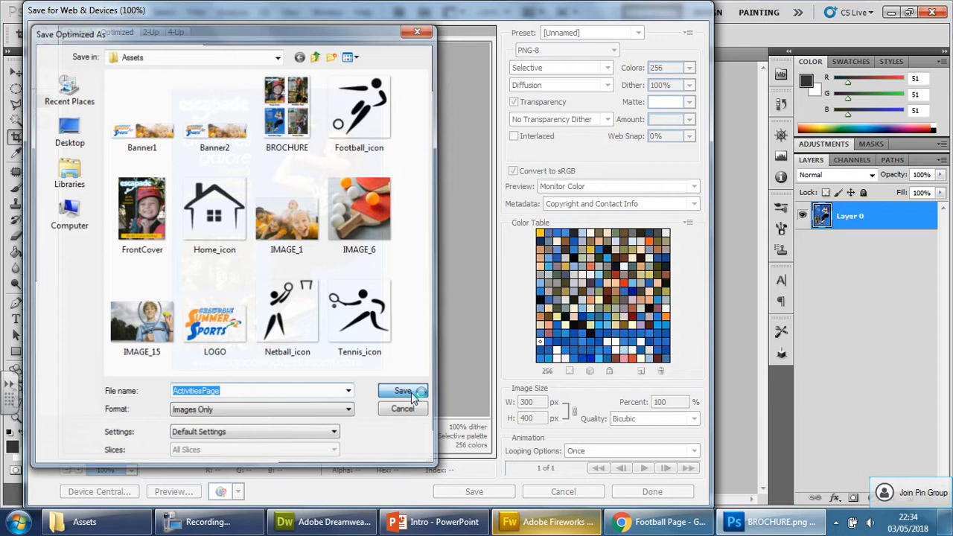
{"action": "left_click", "coordinate": [402, 390]}
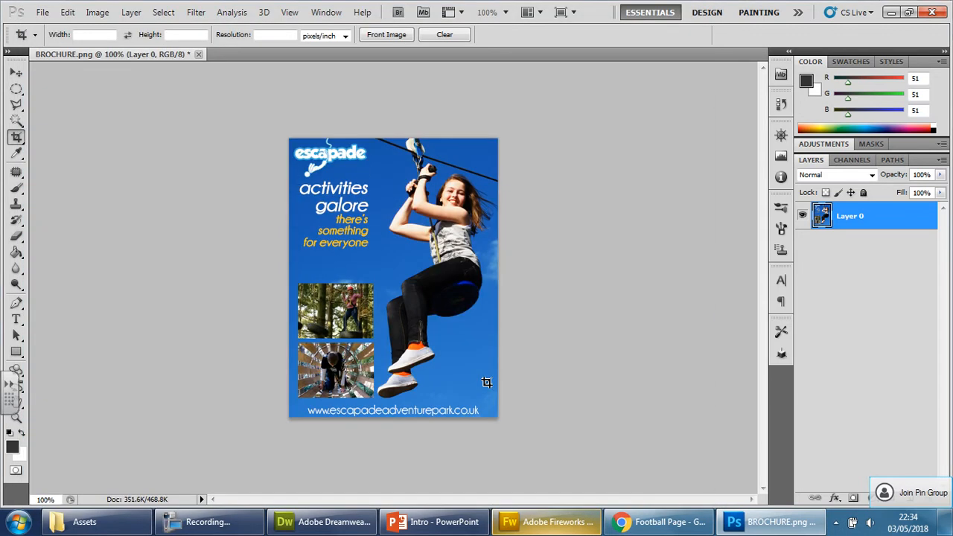
{"action": "mouse_move", "coordinate": [419, 259]}
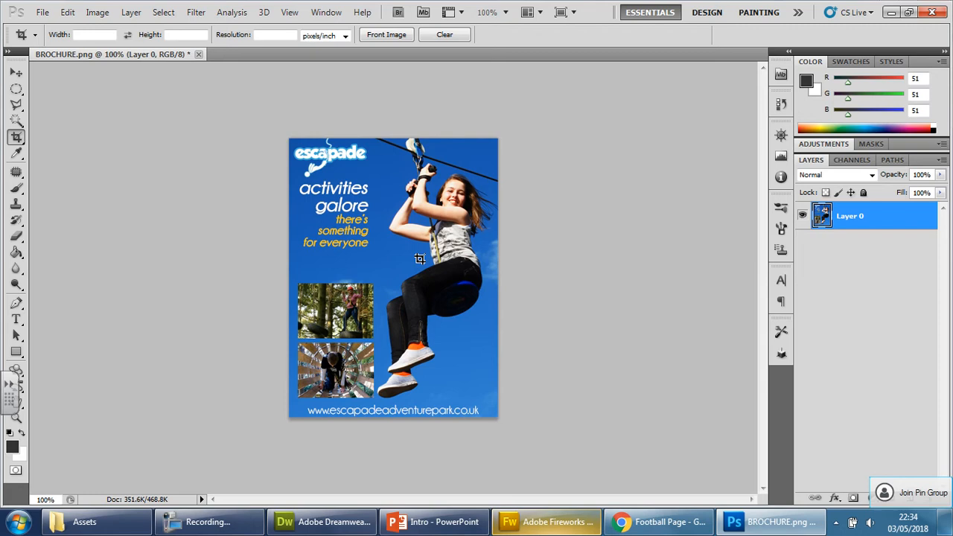
{"action": "mouse_move", "coordinate": [280, 326]}
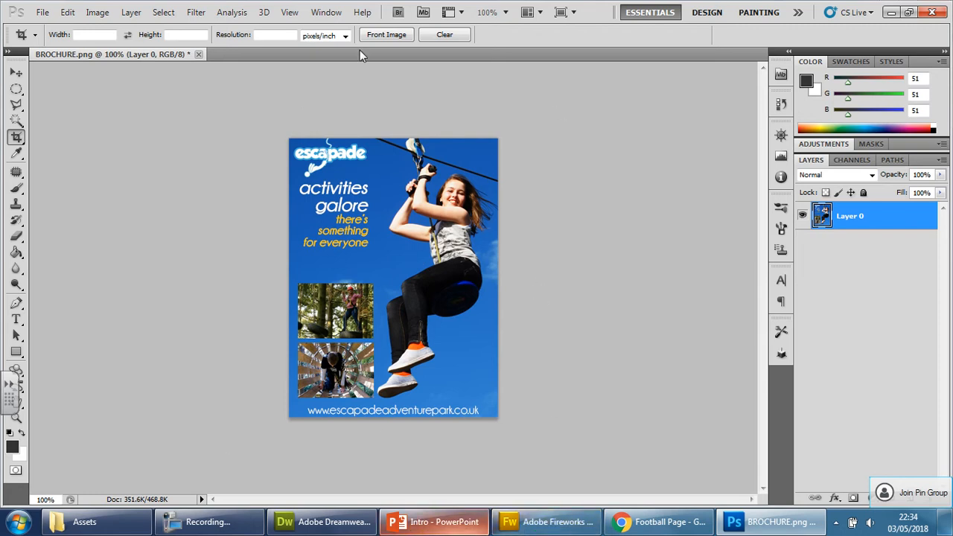
{"action": "mouse_move", "coordinate": [462, 167]}
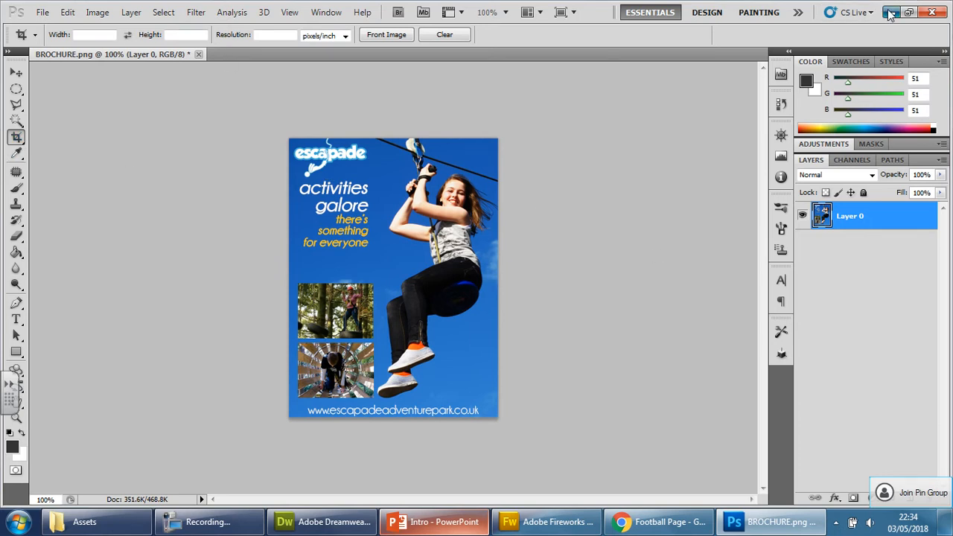
- Minimize Photoshop and select the Home Page table cell to hold the image
{"action": "left_click", "coordinate": [83, 521]}
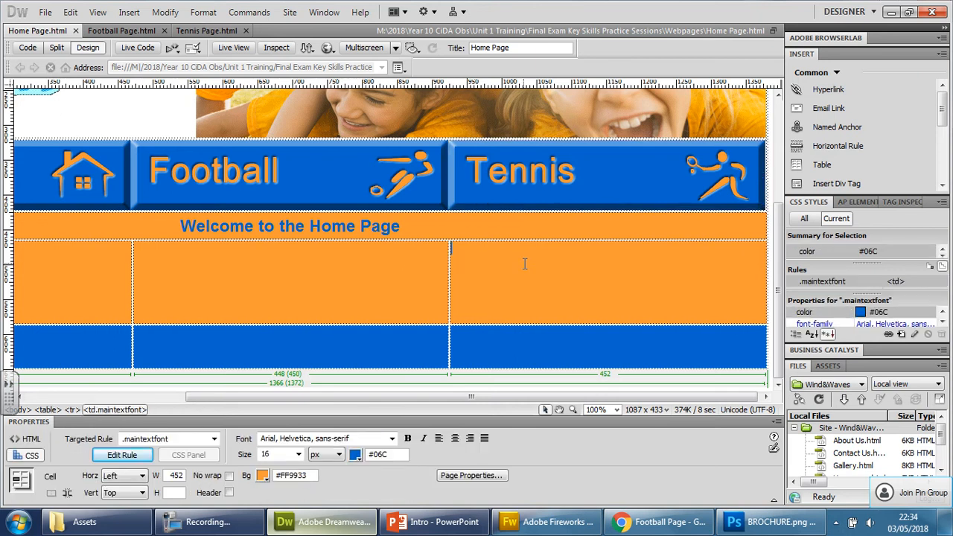
{"action": "left_click", "coordinate": [128, 12]}
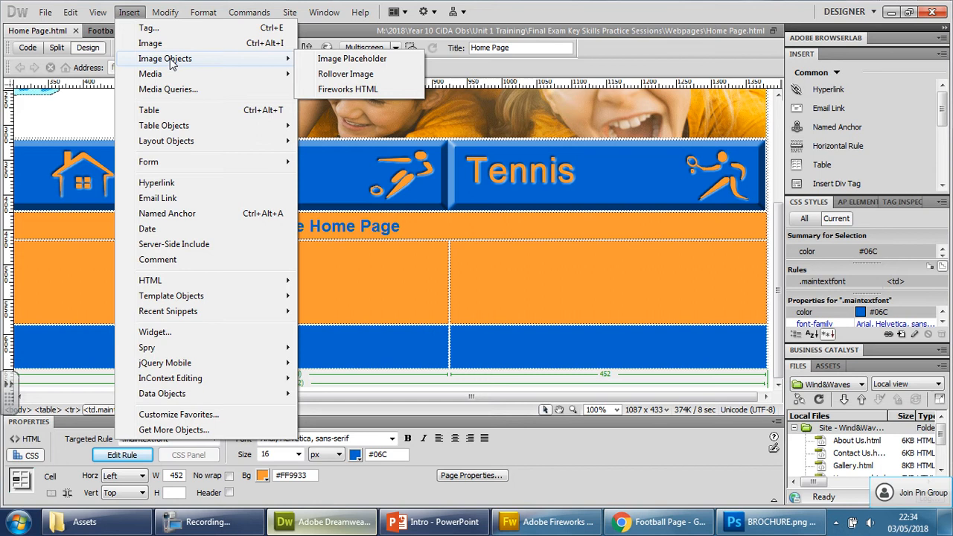
- Start a rollover image with its original image from Assets, declining to copy it into the site
{"action": "left_click", "coordinate": [346, 75]}
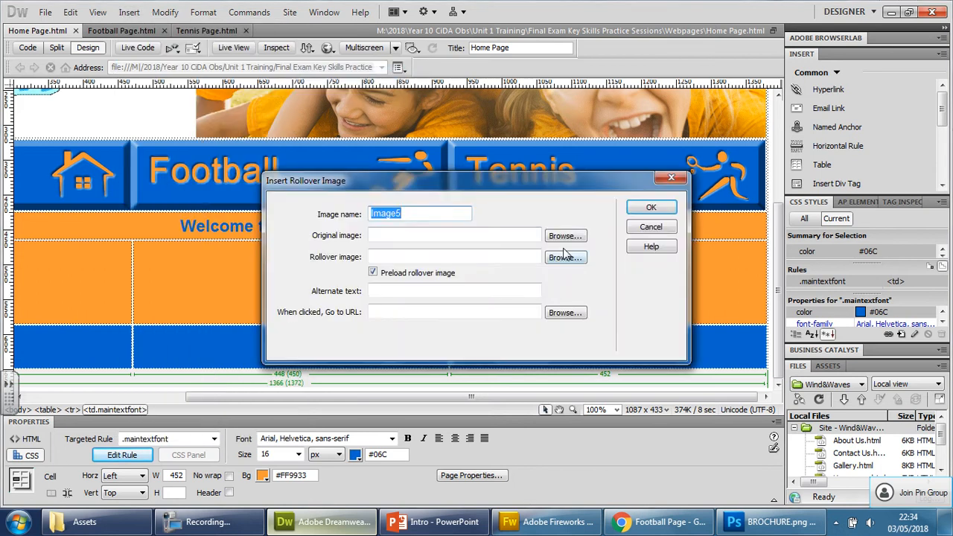
{"action": "left_click", "coordinate": [565, 236]}
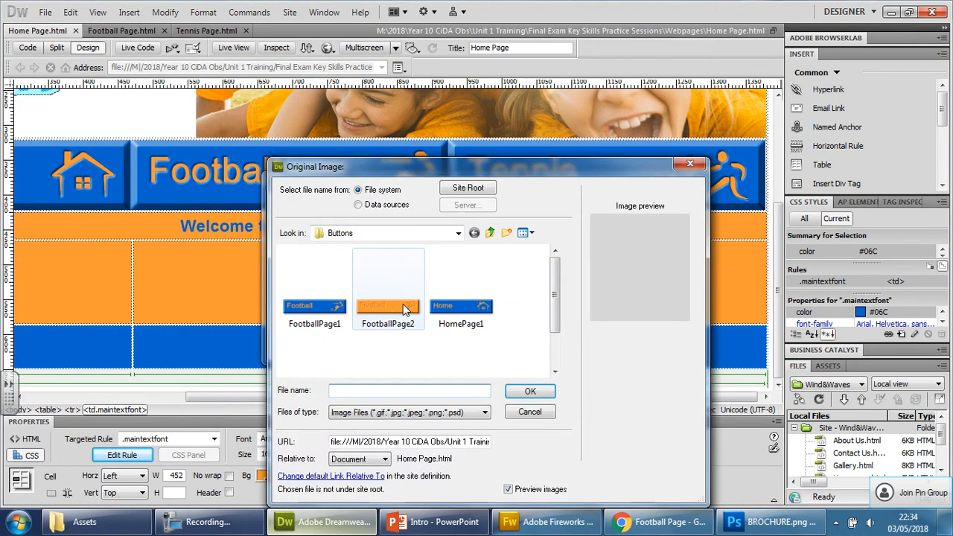
{"action": "left_click", "coordinate": [488, 232]}
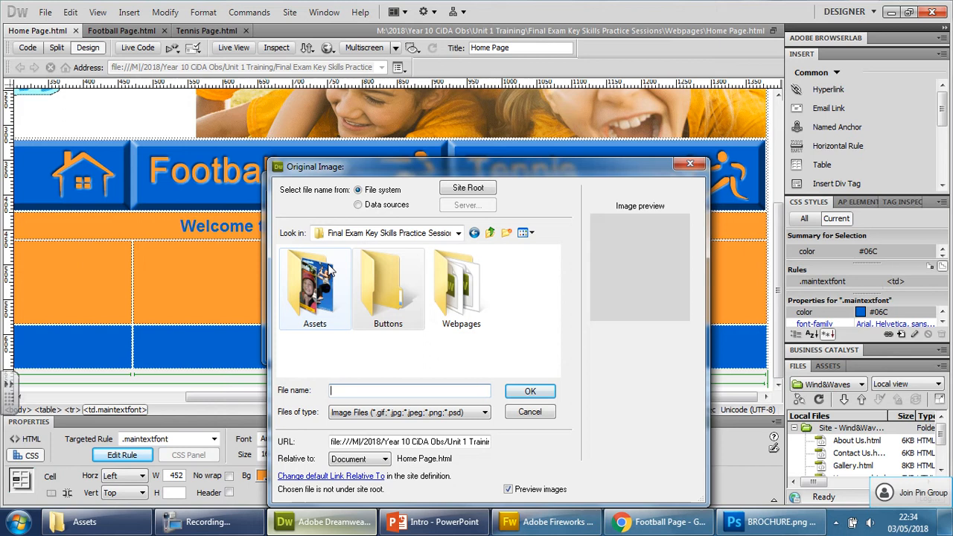
{"action": "double_click", "coordinate": [312, 283]}
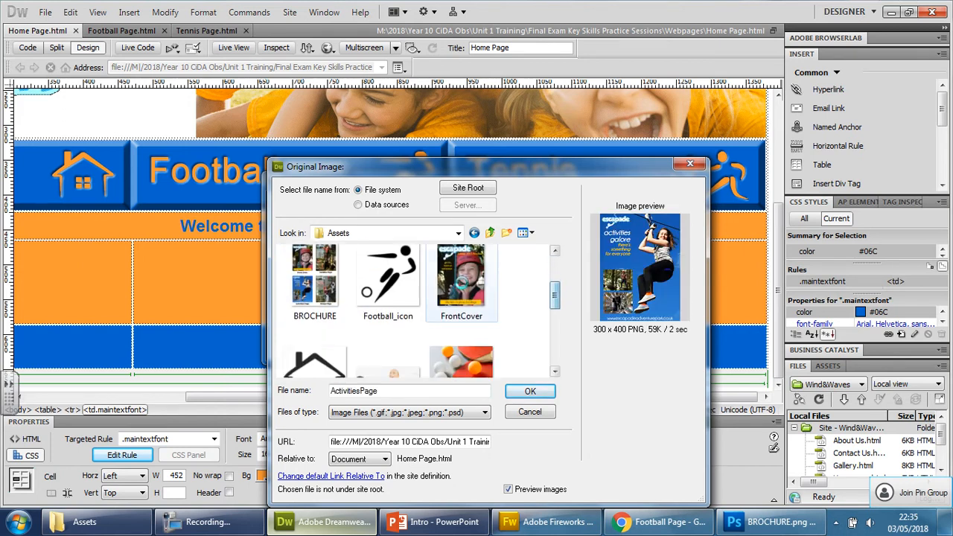
{"action": "left_click", "coordinate": [530, 390]}
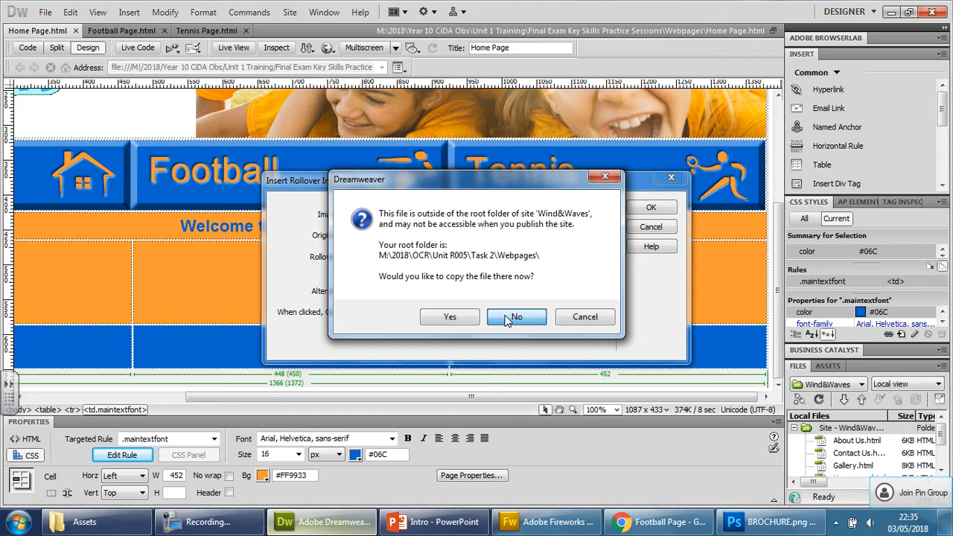
{"action": "left_click", "coordinate": [517, 316]}
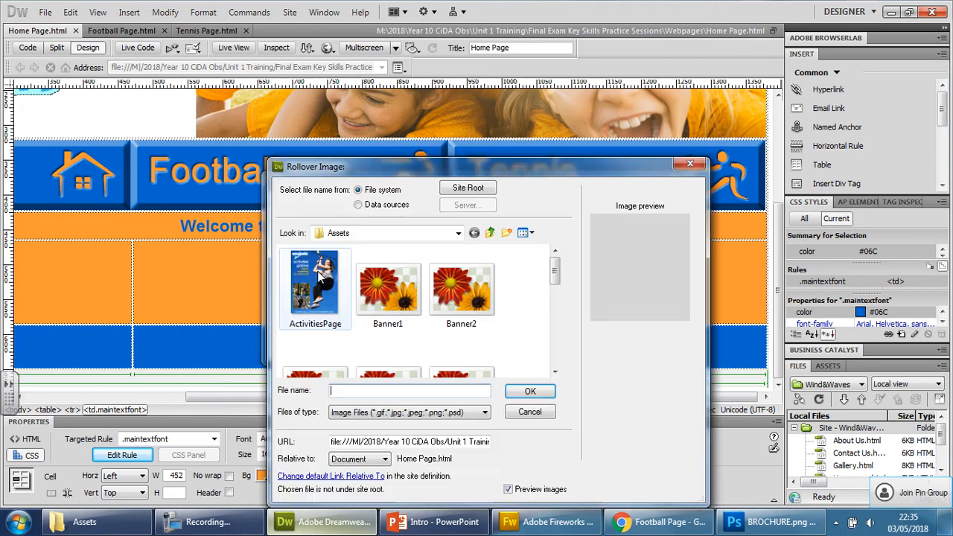
- Set ActivitiesPage as the rollover image and move to the Alternate text field
{"action": "left_click", "coordinate": [530, 390]}
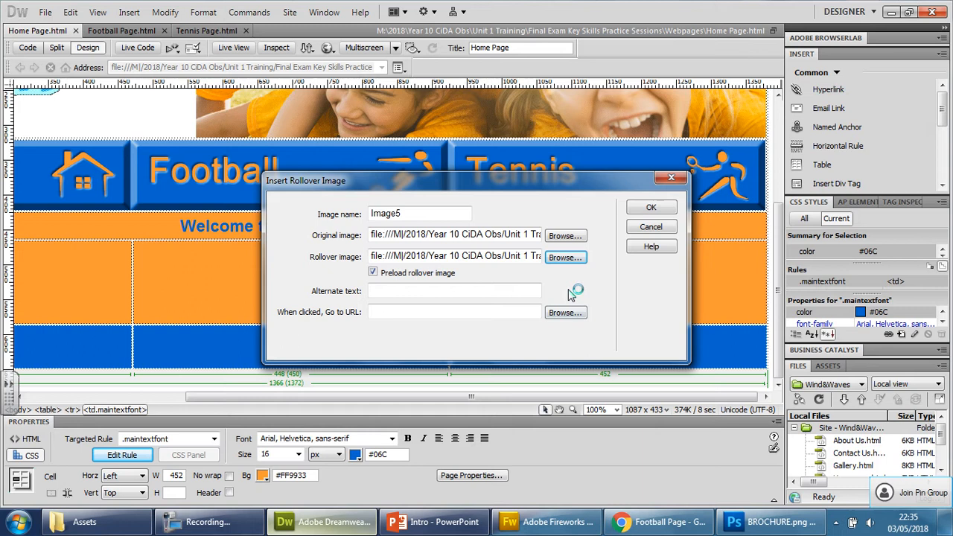
{"action": "left_click", "coordinate": [454, 291]}
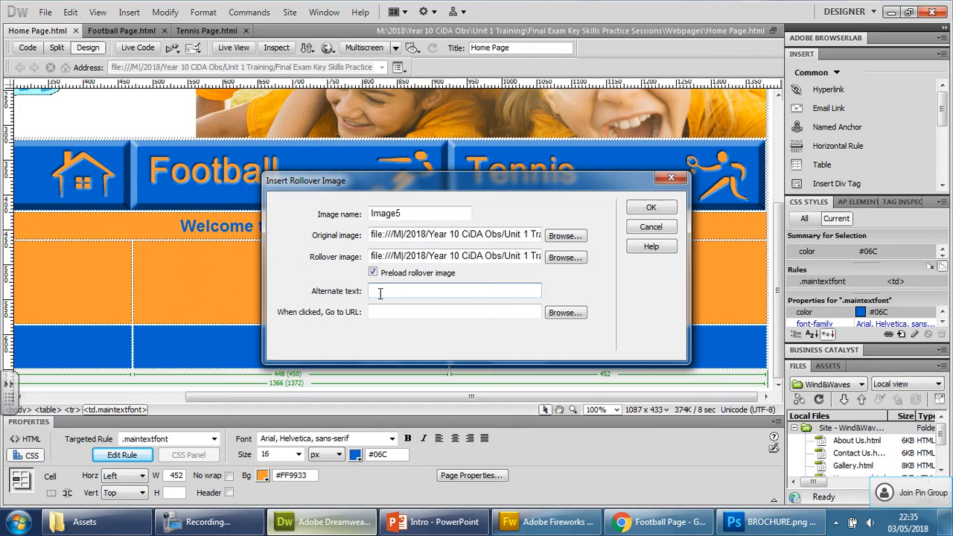
- Enter alternate text describing the magazine front cover rolling over to the activities page
{"action": "type", "text": "Image of fr"}
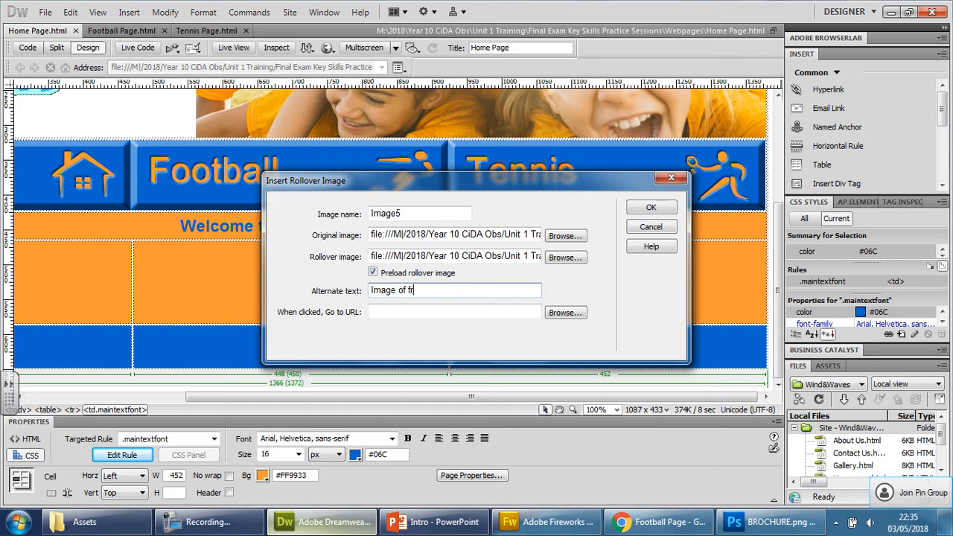
{"action": "type", "text": "ont cob"}
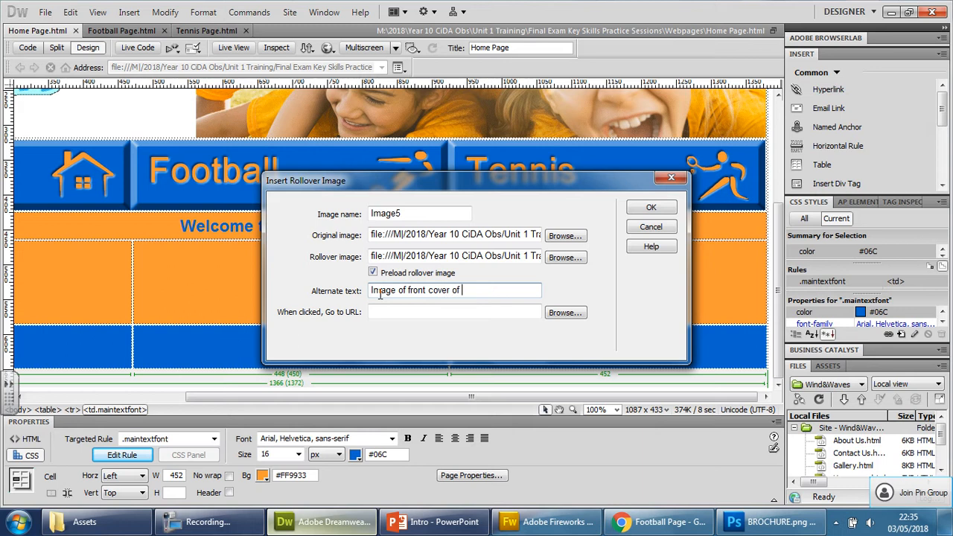
{"action": "type", "text": "magazi"}
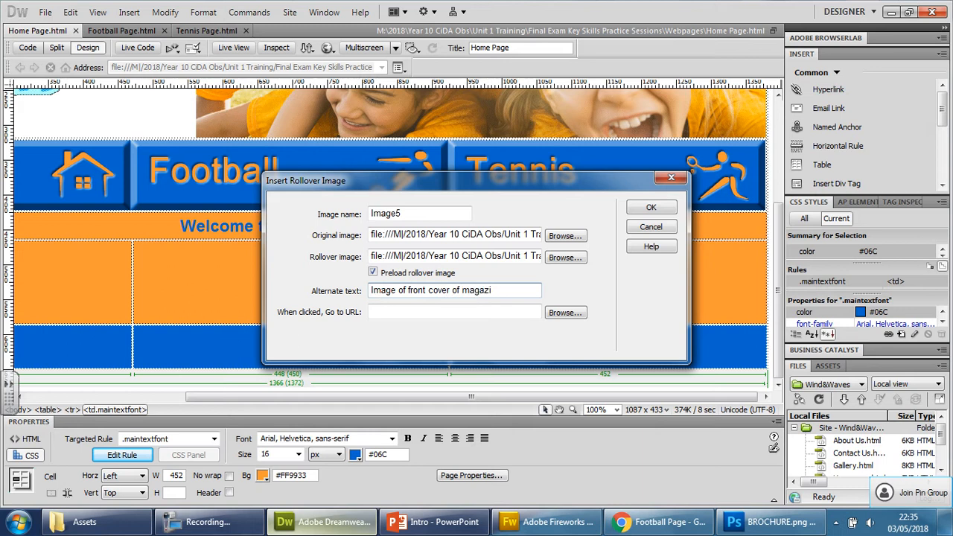
{"action": "type", "text": ", rolling over to the"}
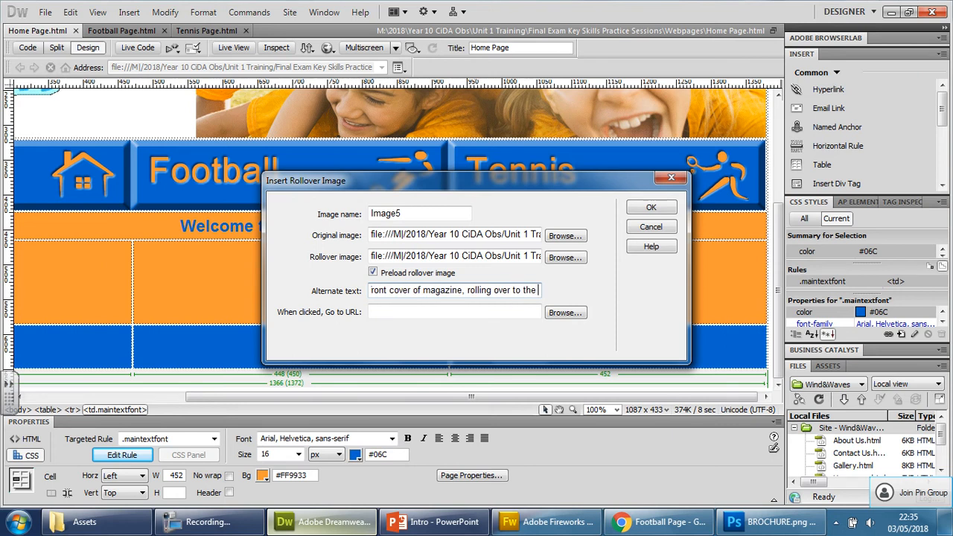
{"action": "type", "text": "activities"}
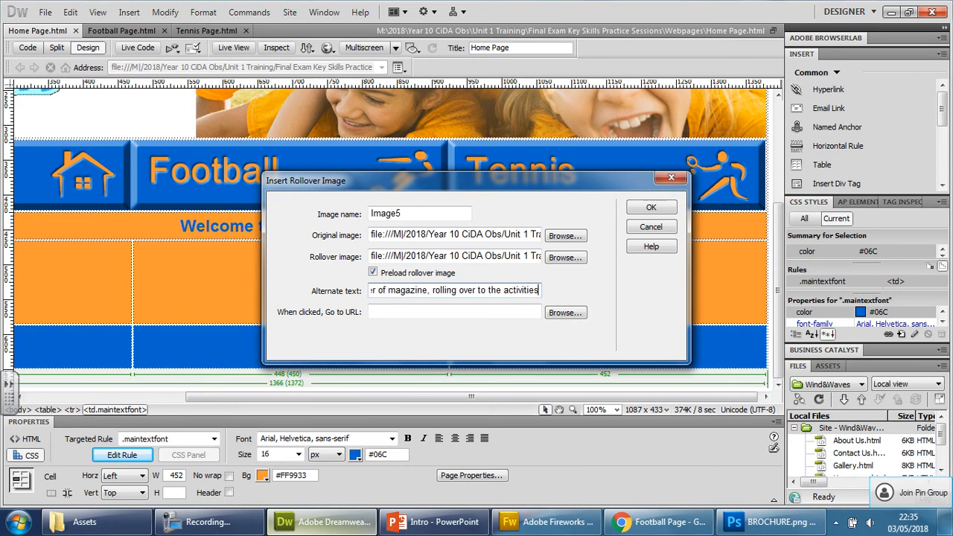
{"action": "type", "text": "pod"}
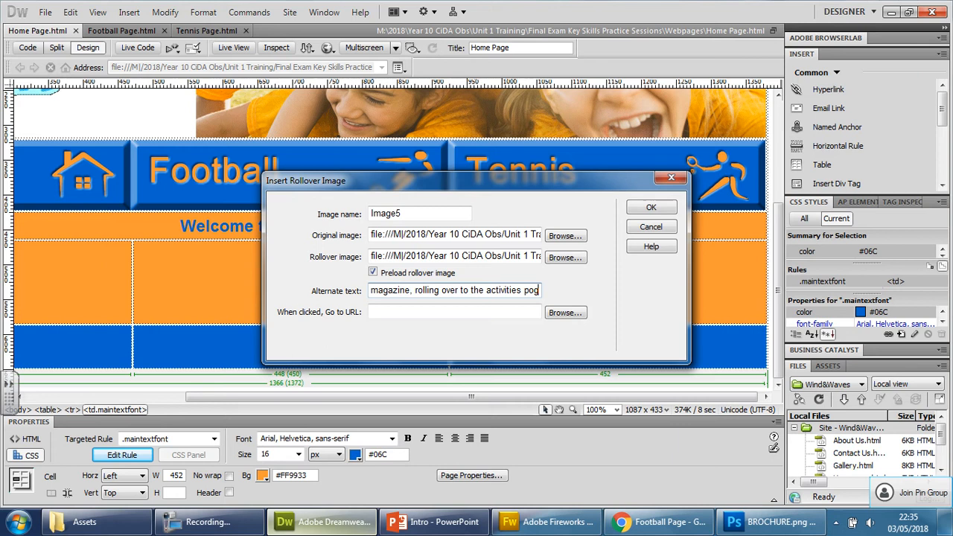
{"action": "type", "text": "e"}
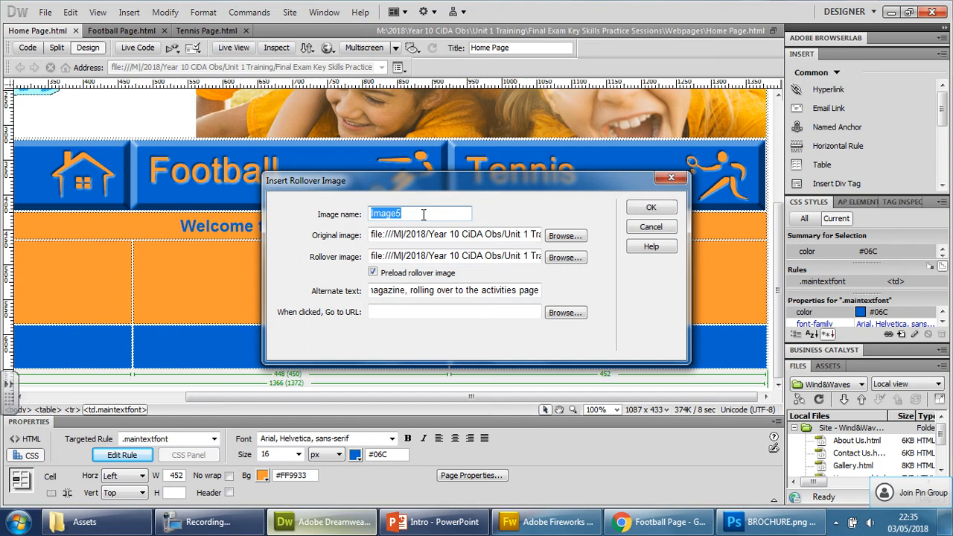
- Name the rollover MagazineCover and insert it into the Home Page
{"action": "type", "text": "Ma"}
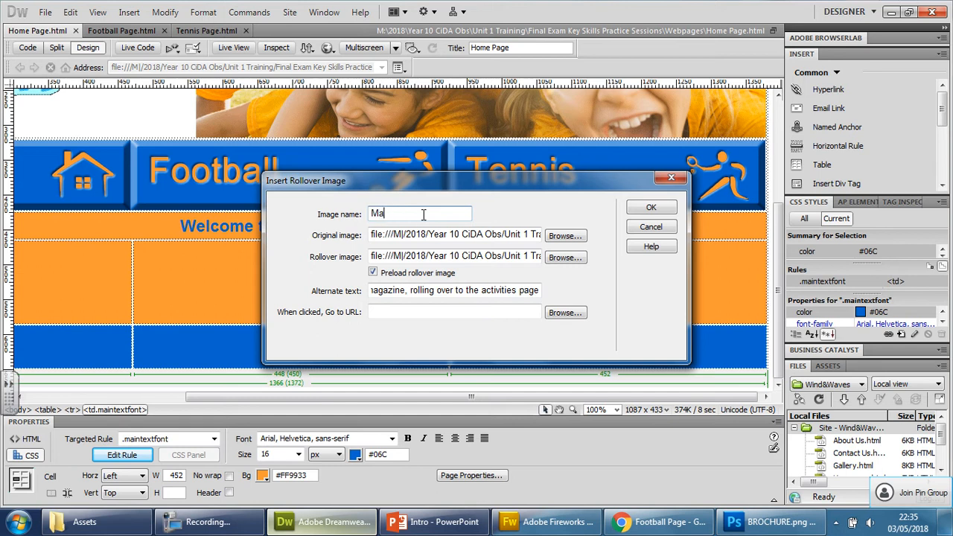
{"action": "type", "text": "gazineC"}
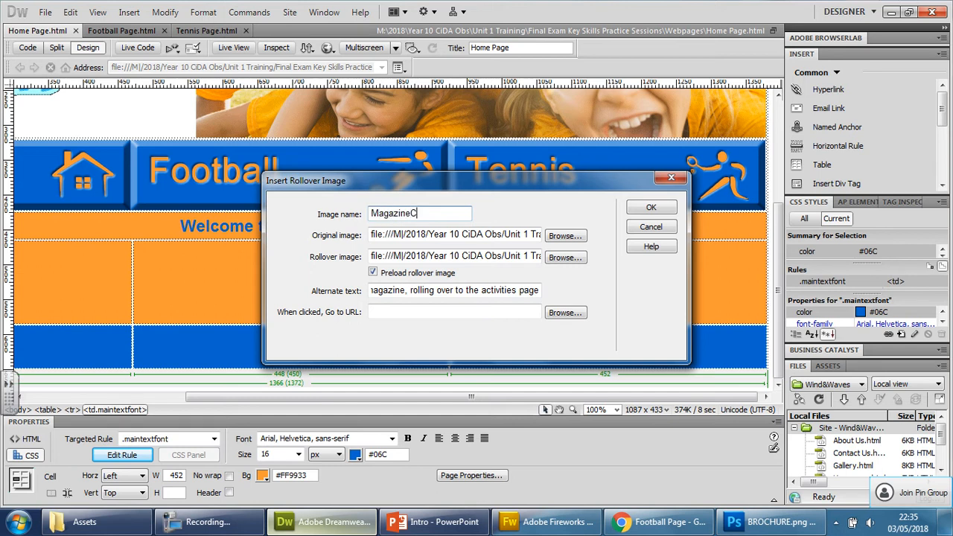
{"action": "type", "text": "over"}
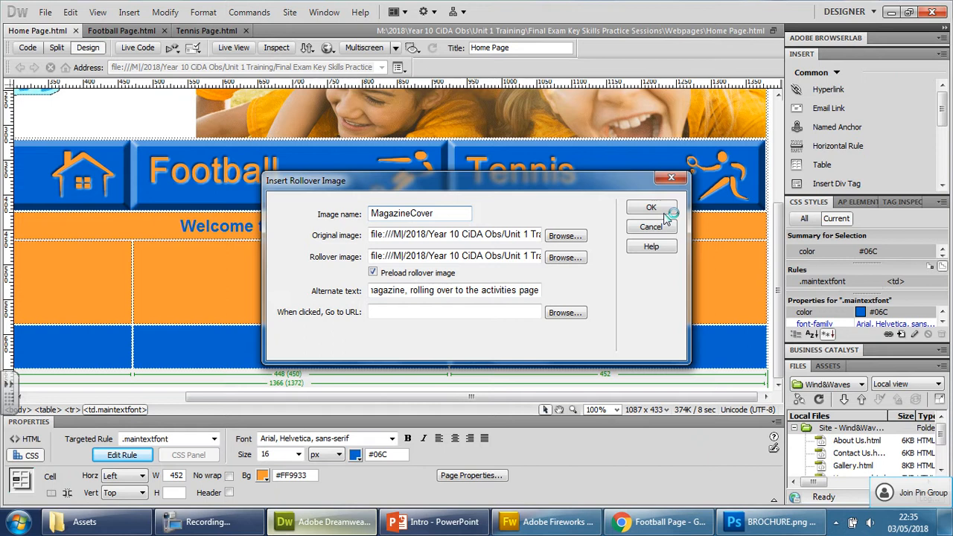
{"action": "left_click", "coordinate": [650, 207]}
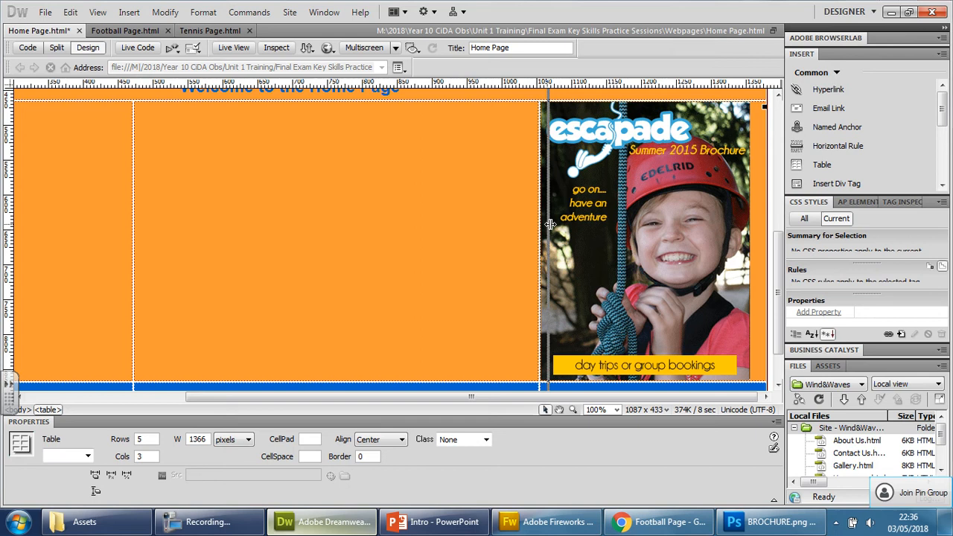
{"action": "left_click", "coordinate": [450, 212]}
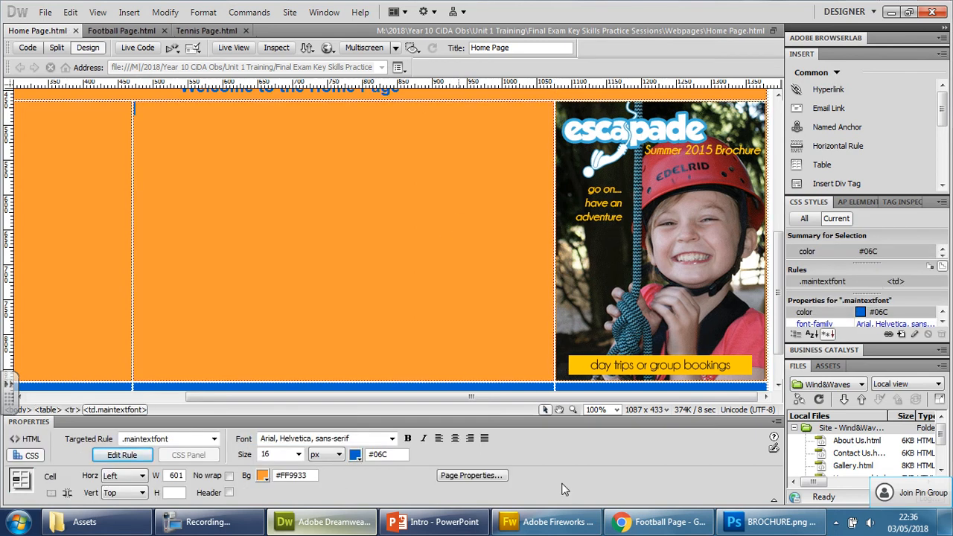
{"action": "left_click", "coordinate": [659, 521]}
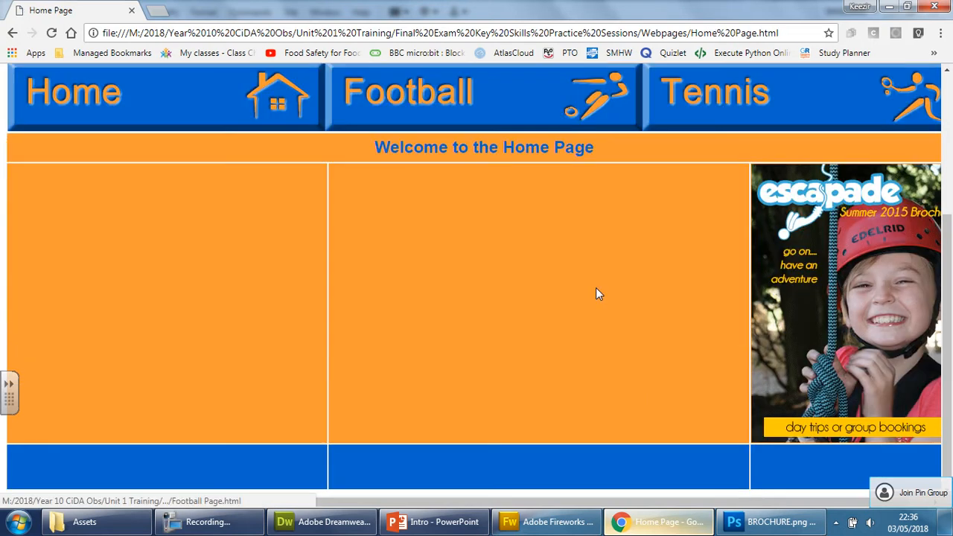
{"action": "mouse_move", "coordinate": [795, 380]}
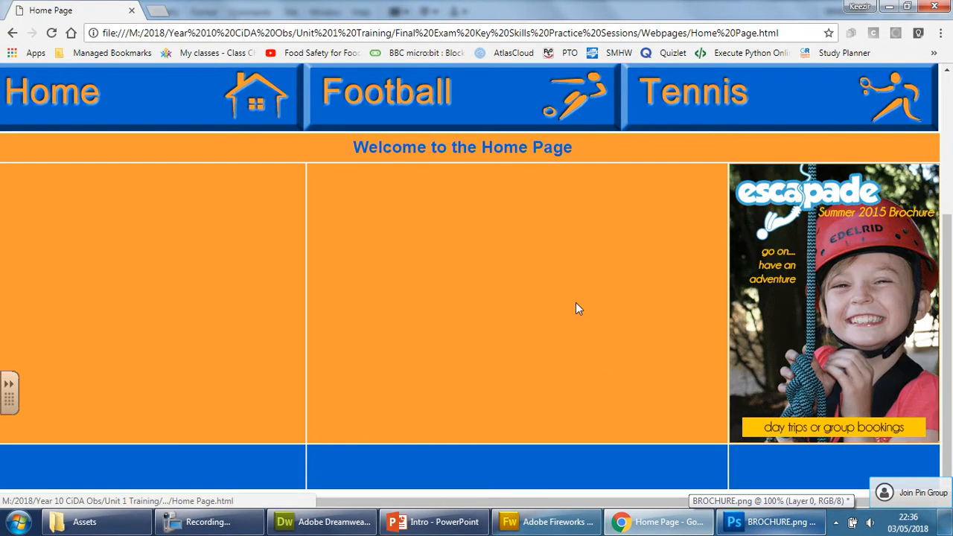
{"action": "mouse_move", "coordinate": [612, 330]}
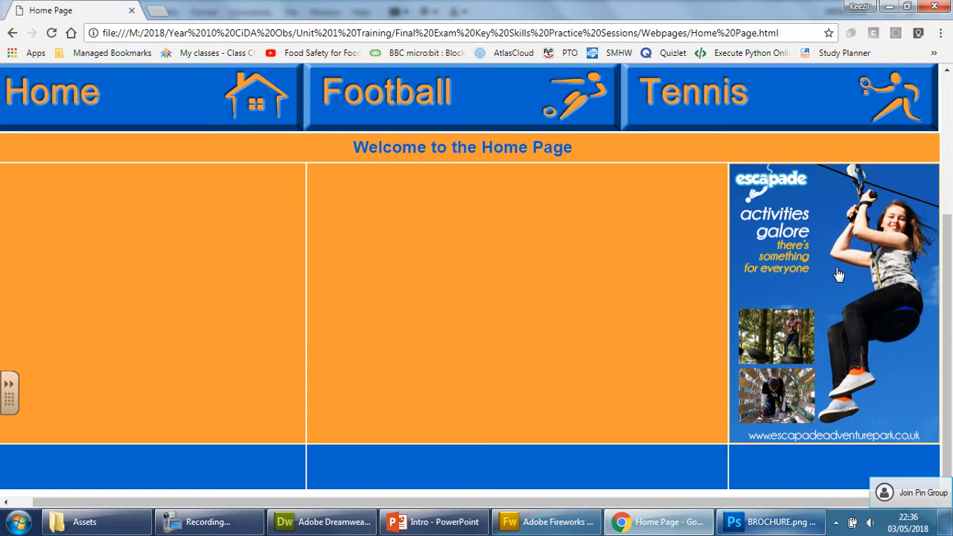
{"action": "mouse_move", "coordinate": [793, 232]}
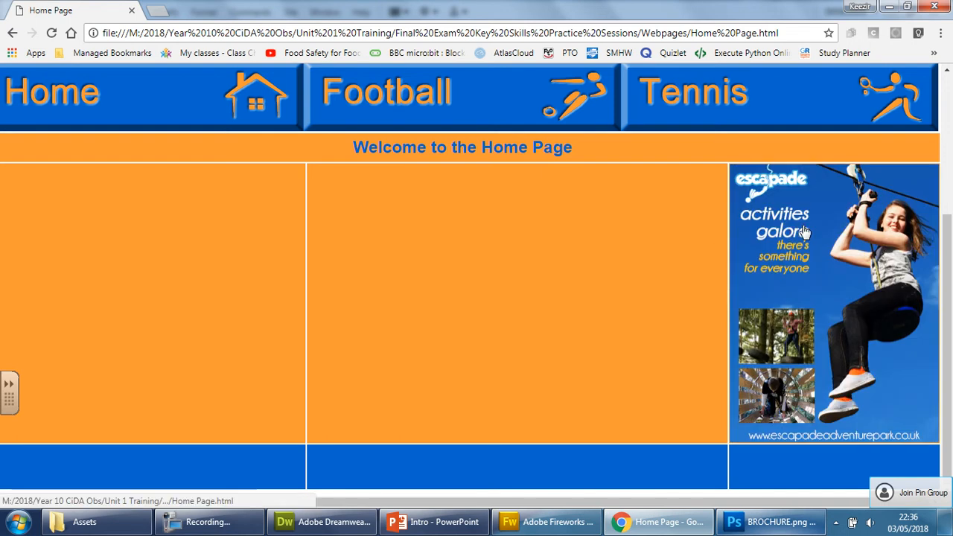
{"action": "mouse_move", "coordinate": [759, 252]}
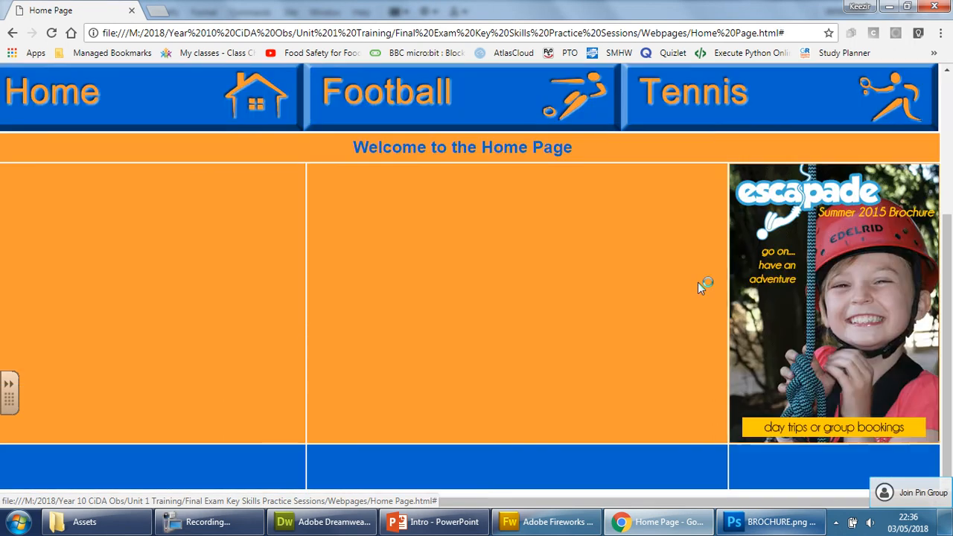
- Hover the Escapade cover in Chrome to see it swap to the Activities page, then return to Dreamweaver
{"action": "scroll", "scroll_direction": "up", "scroll_amount": 3}
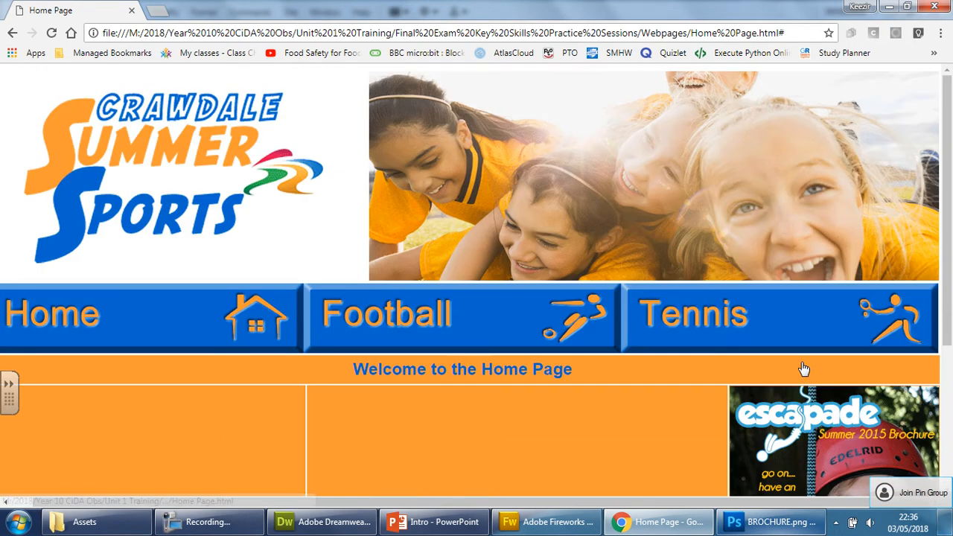
{"action": "scroll", "scroll_direction": "down", "scroll_amount": 3}
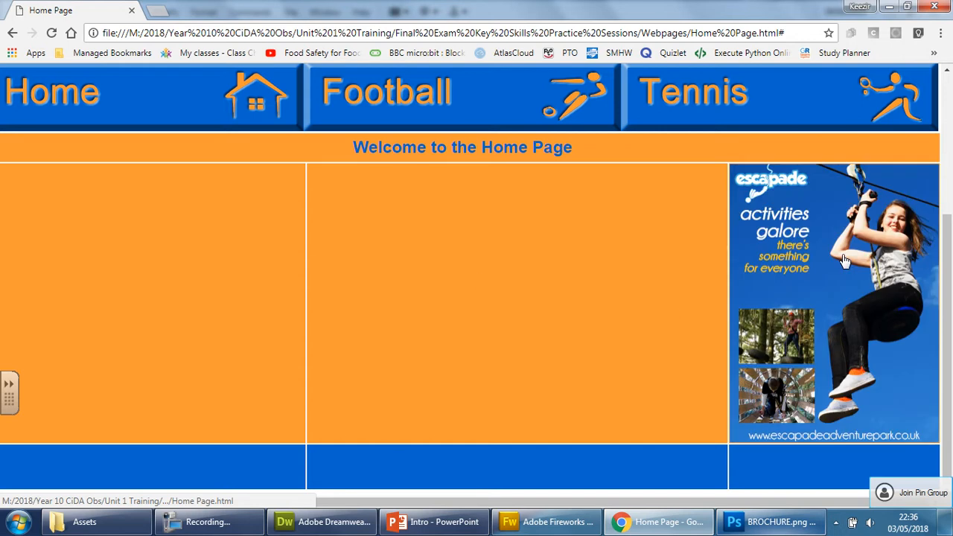
{"action": "mouse_move", "coordinate": [736, 277]}
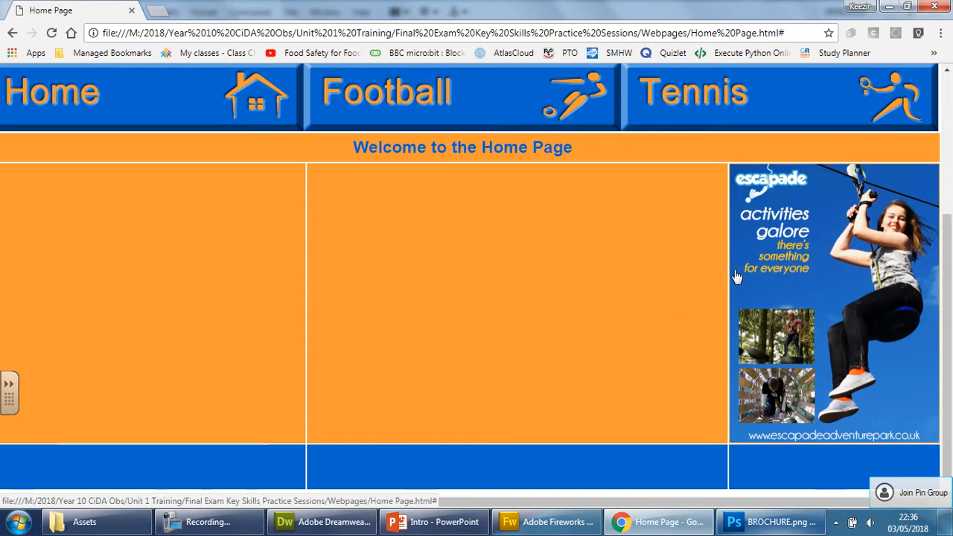
{"action": "mouse_move", "coordinate": [667, 251]}
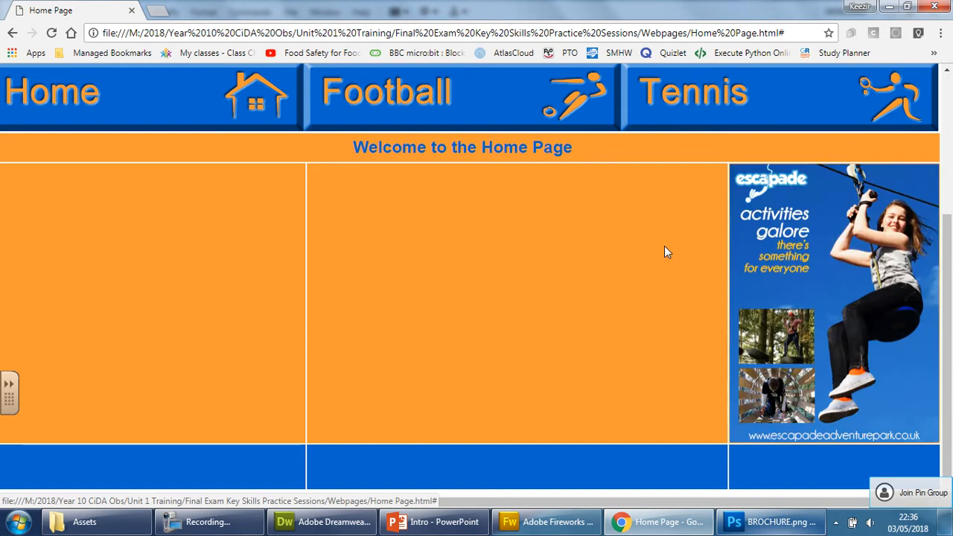
{"action": "mouse_move", "coordinate": [797, 250]}
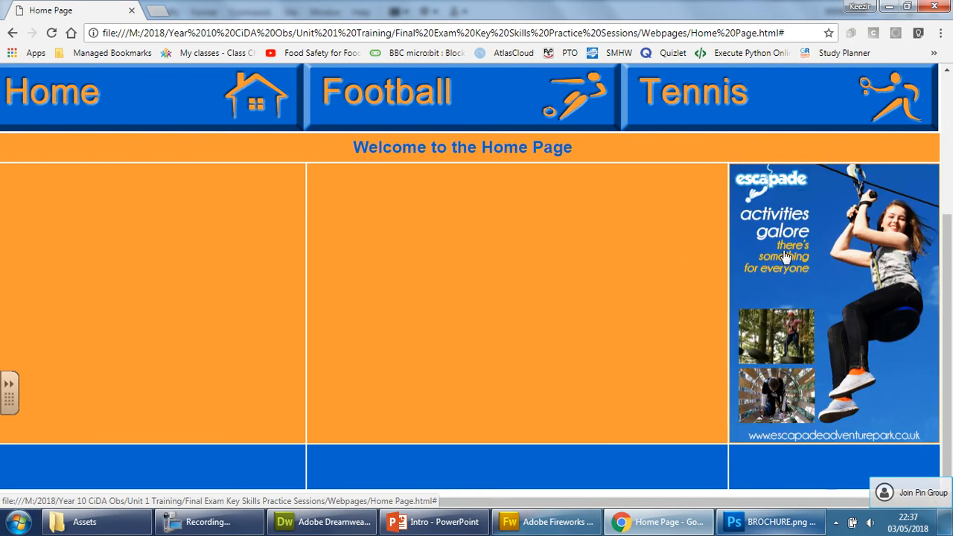
{"action": "scroll", "scroll_direction": "up", "scroll_amount": 3}
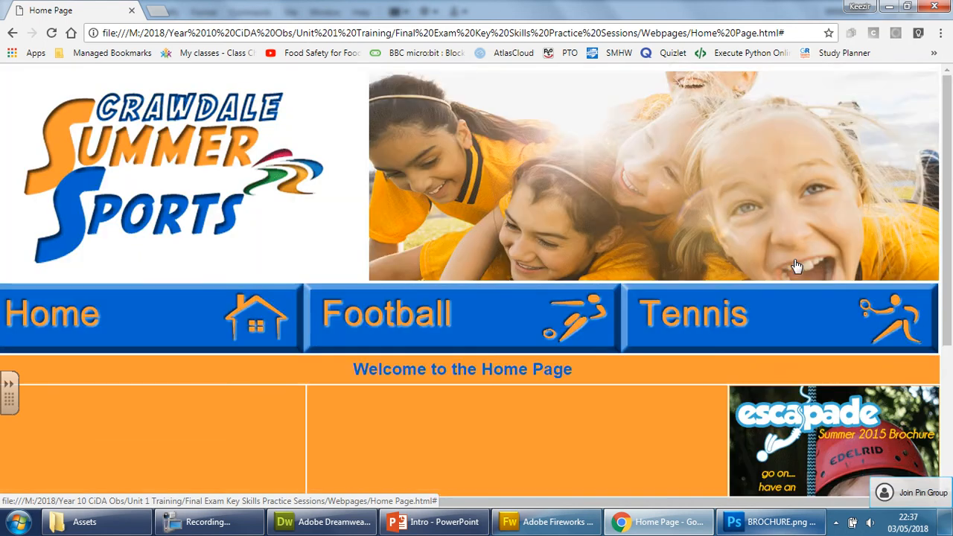
{"action": "scroll", "scroll_direction": "down", "scroll_amount": 3}
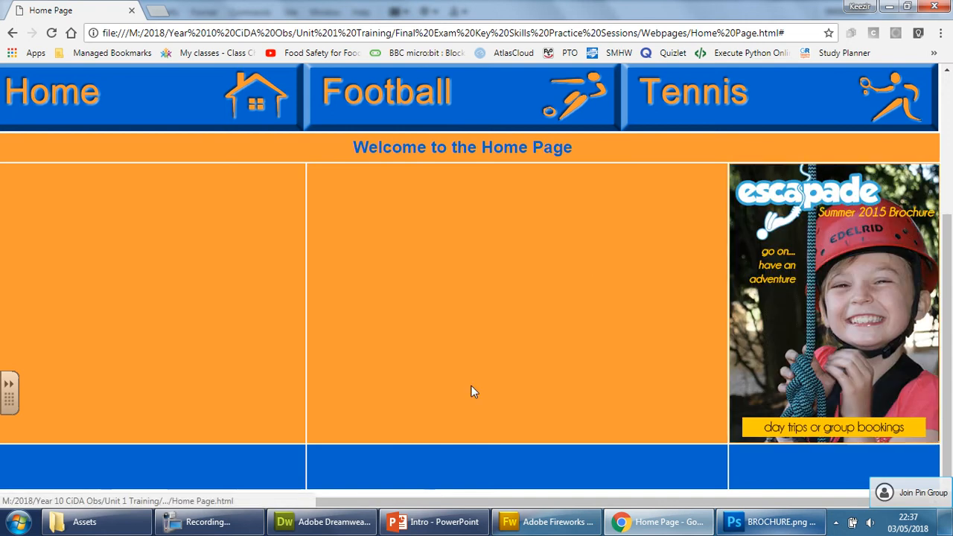
{"action": "left_click", "coordinate": [321, 521]}
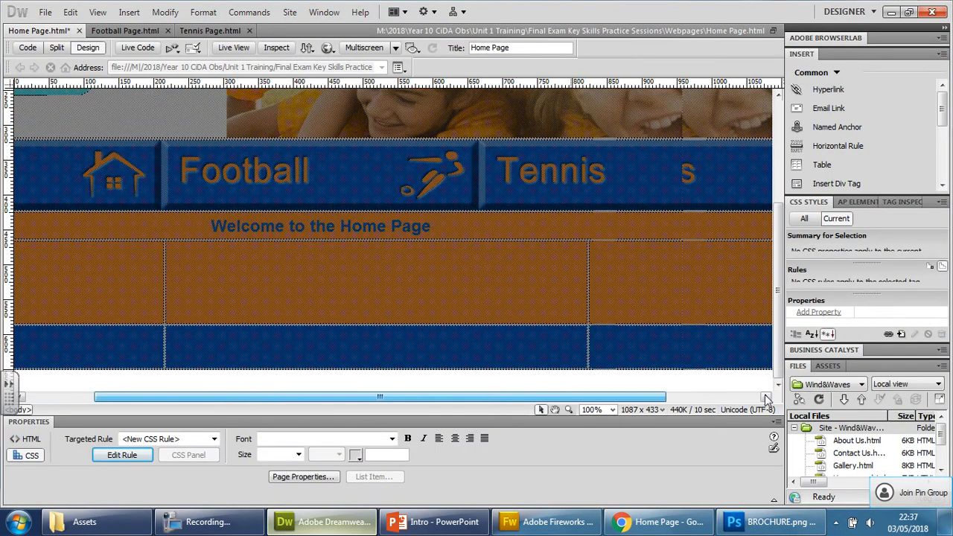
- Start a rollover image with FrontCover as the original, without copying it into the site
{"action": "left_click", "coordinate": [128, 12]}
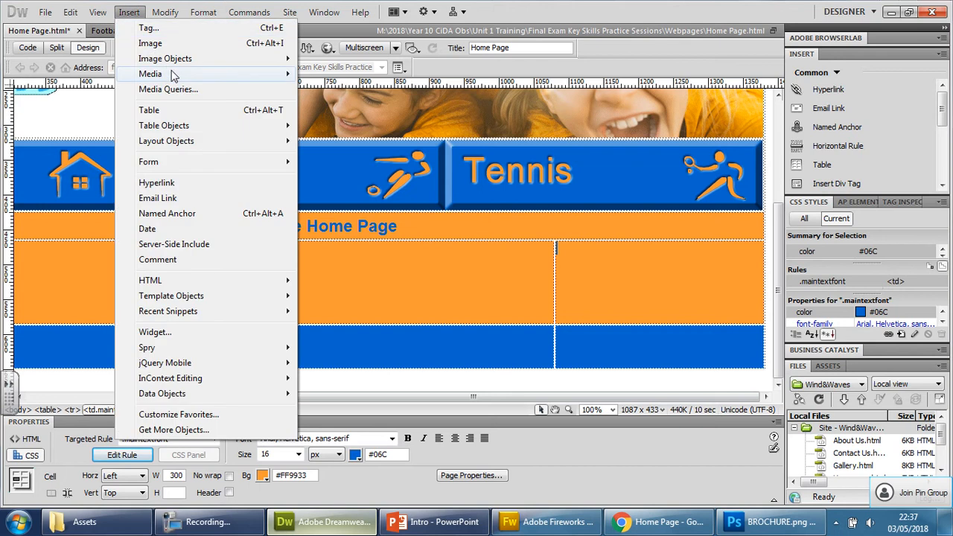
{"action": "left_click", "coordinate": [150, 73]}
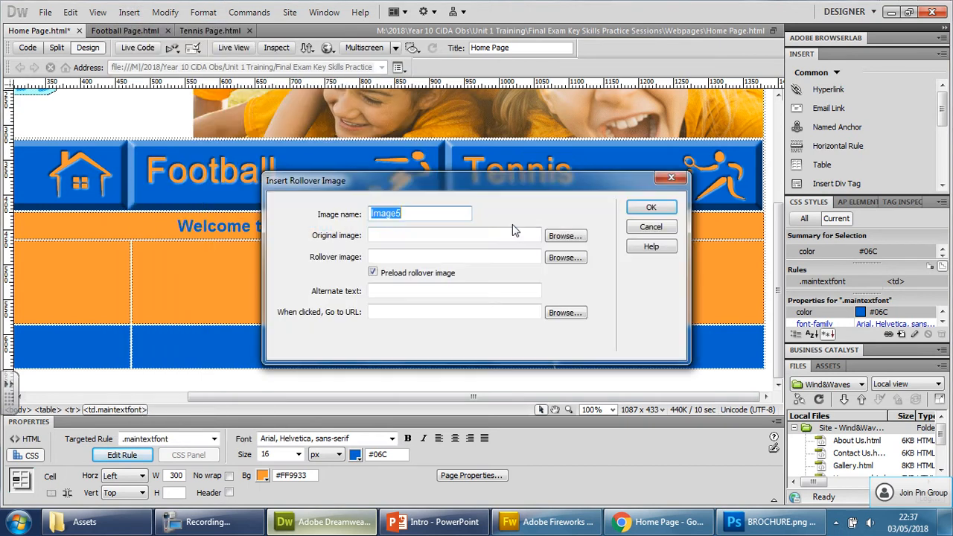
{"action": "left_click", "coordinate": [566, 235]}
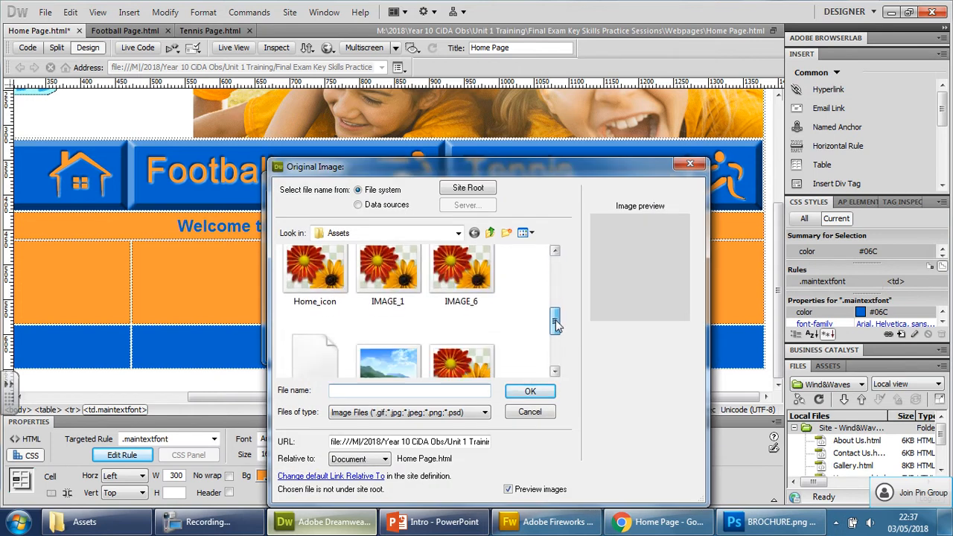
{"action": "left_click", "coordinate": [462, 275]}
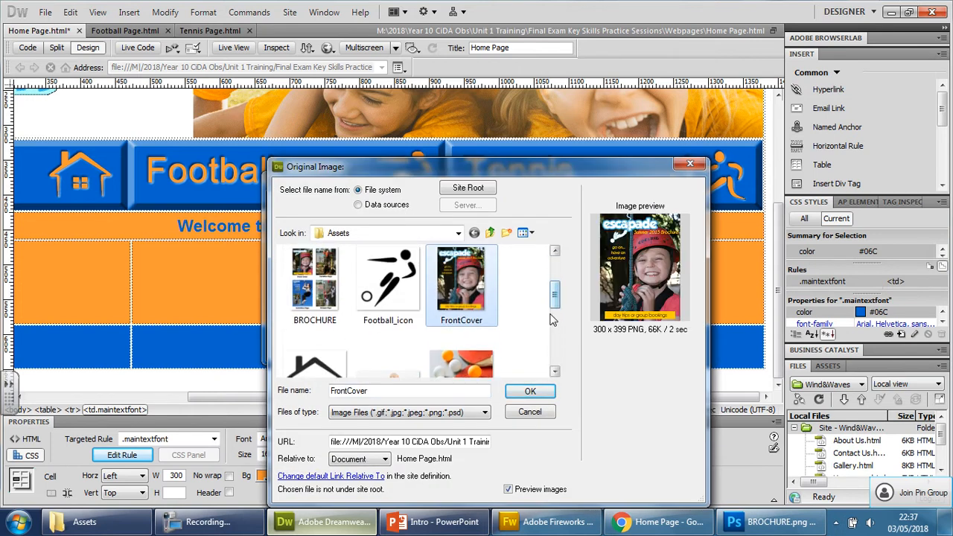
{"action": "left_click", "coordinate": [531, 390]}
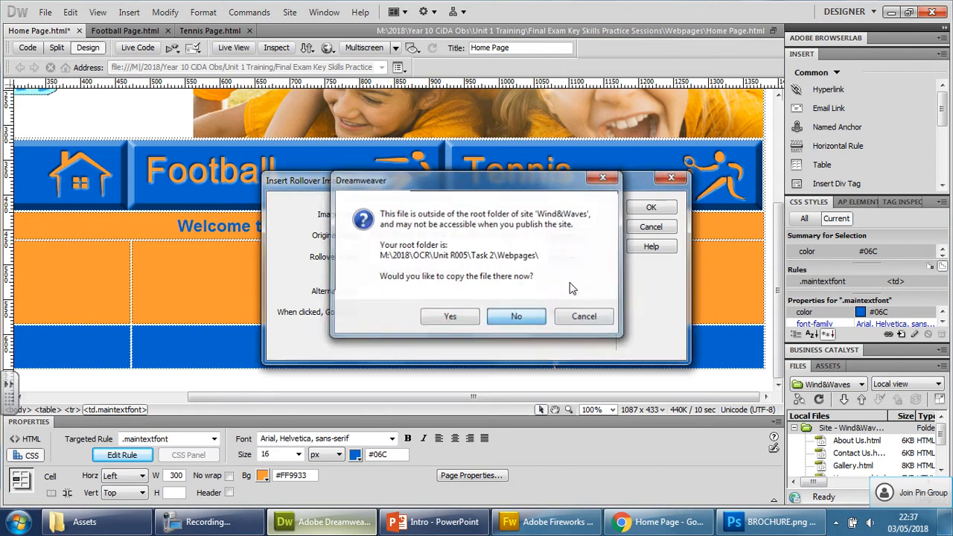
{"action": "left_click", "coordinate": [515, 316]}
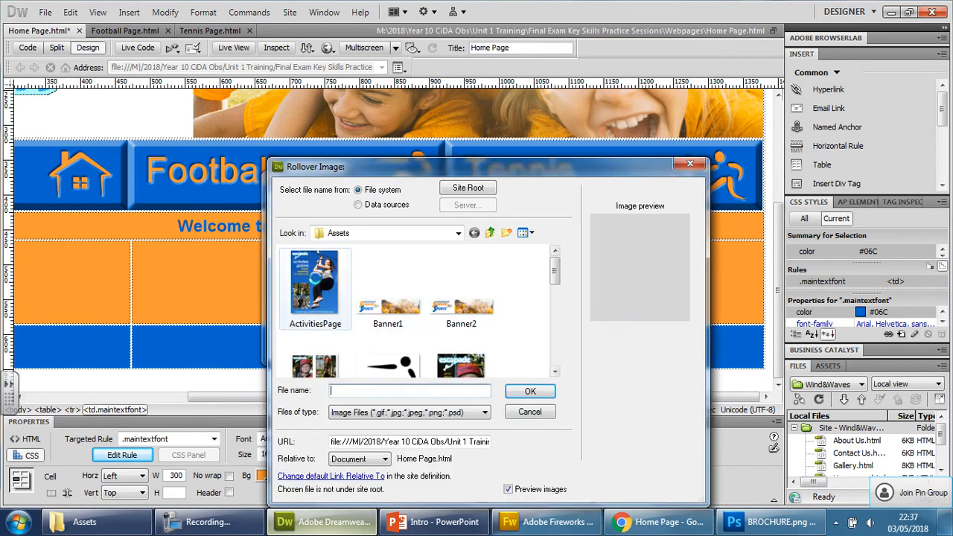
- Use a brochure page as the rollover image, name it MagazineCover and insert it
{"action": "left_click", "coordinate": [530, 390]}
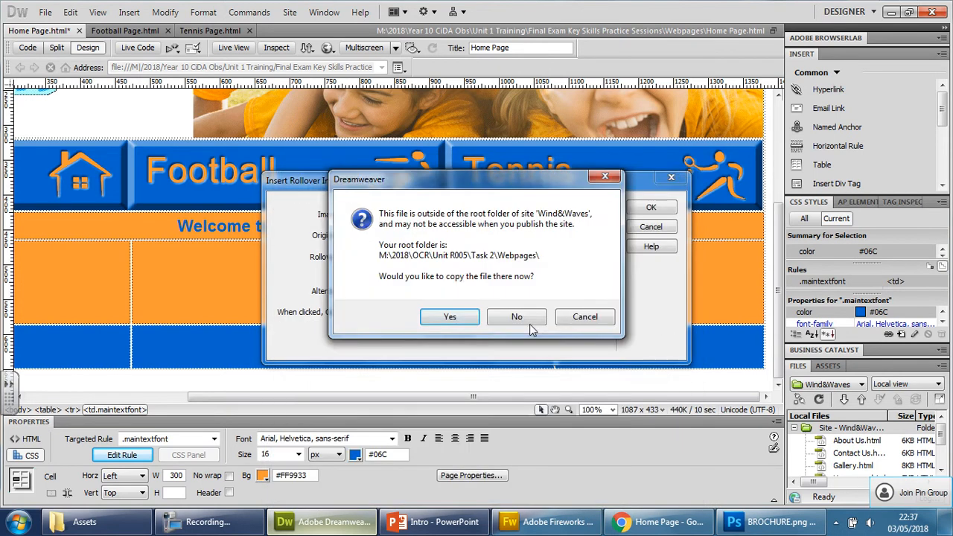
{"action": "left_click", "coordinate": [517, 316]}
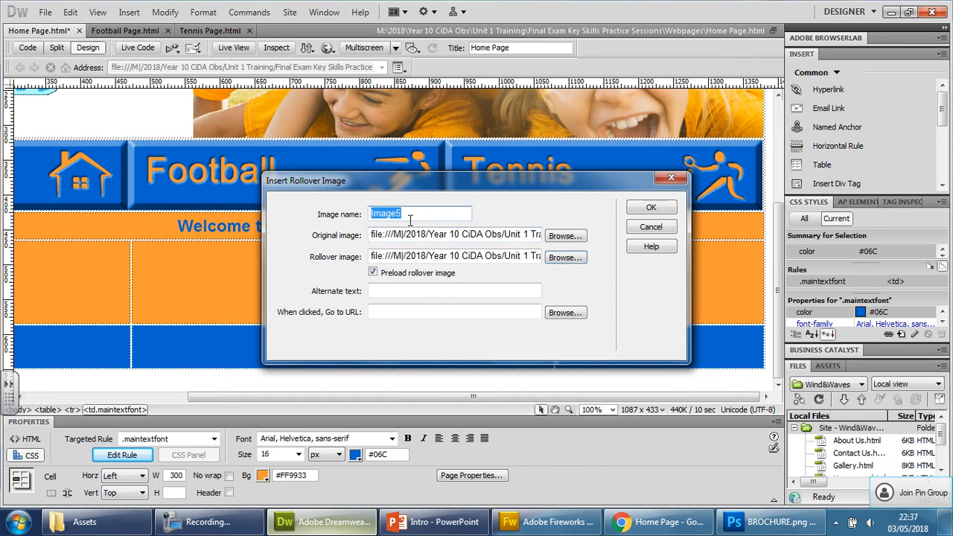
{"action": "type", "text": "M"}
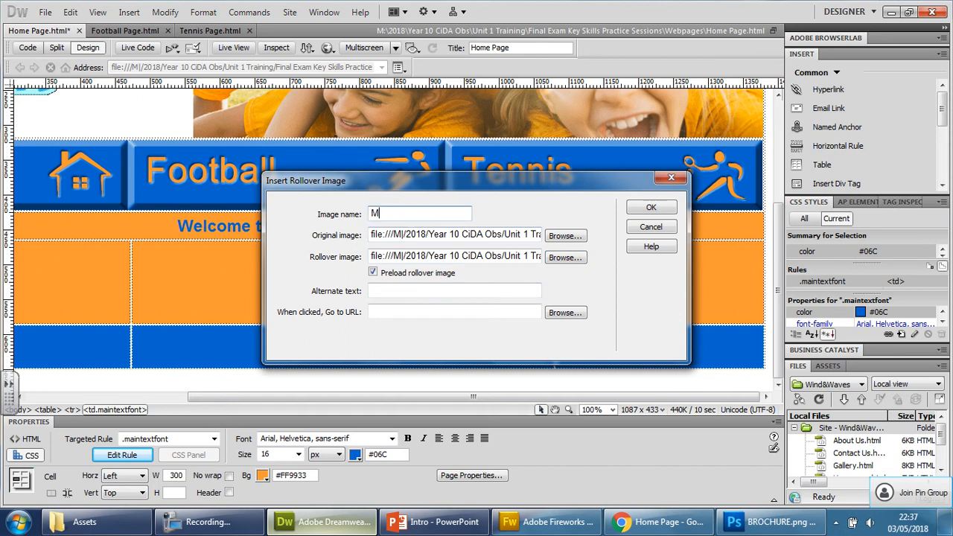
{"action": "type", "text": "agazineC"}
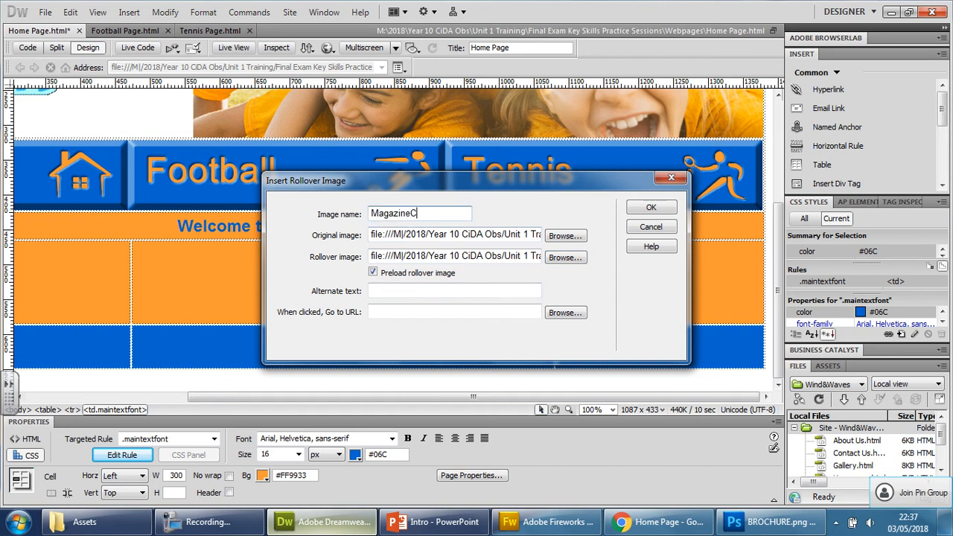
{"action": "type", "text": "over"}
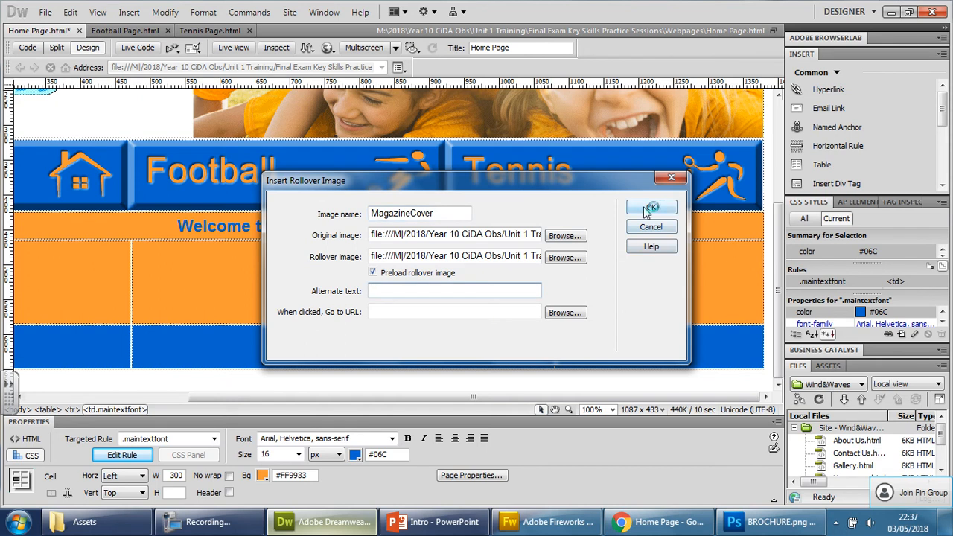
{"action": "left_click", "coordinate": [650, 206]}
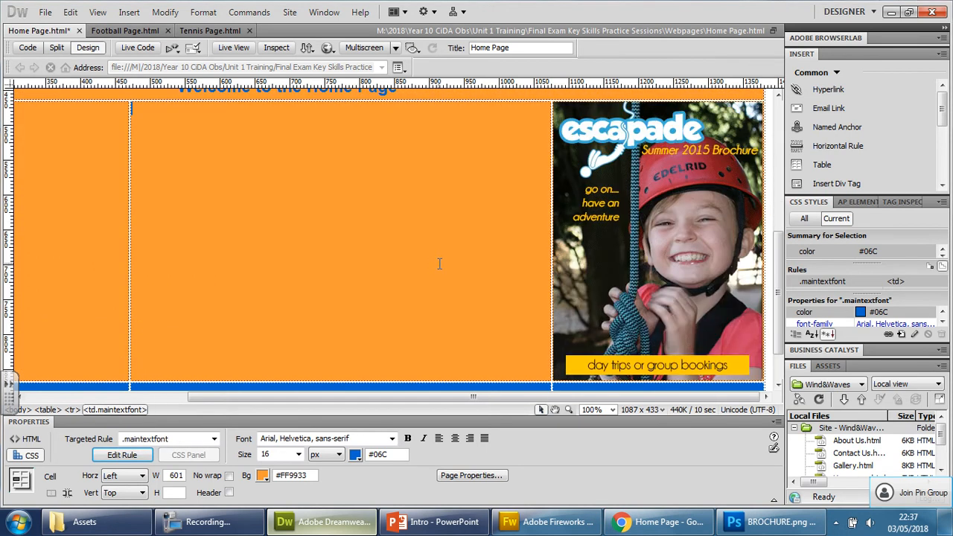
- Hover the brochure cover in Chrome to see it swap to the activities galore page, then go back to Dreamweaver
{"action": "scroll", "scroll_direction": "up", "scroll_amount": 3}
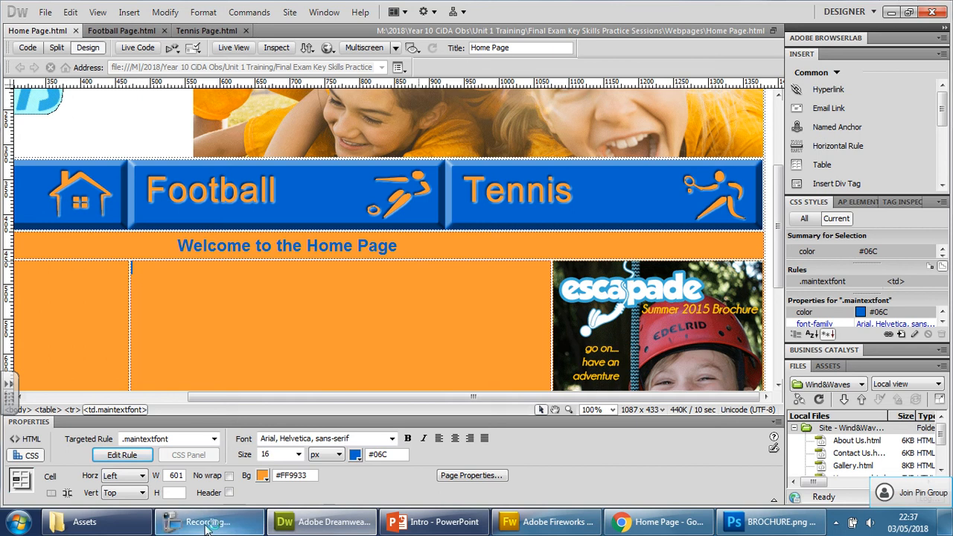
{"action": "left_click", "coordinate": [658, 521]}
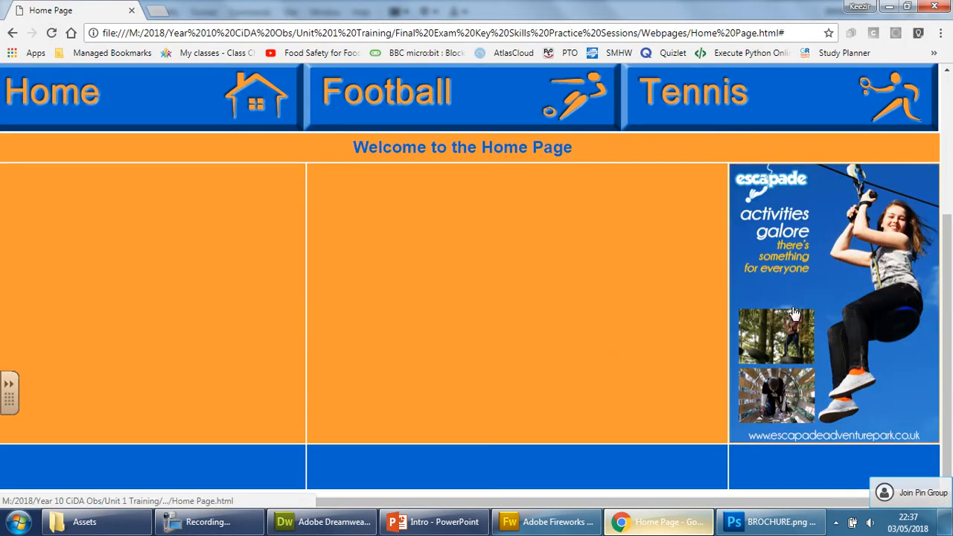
{"action": "mouse_move", "coordinate": [760, 342]}
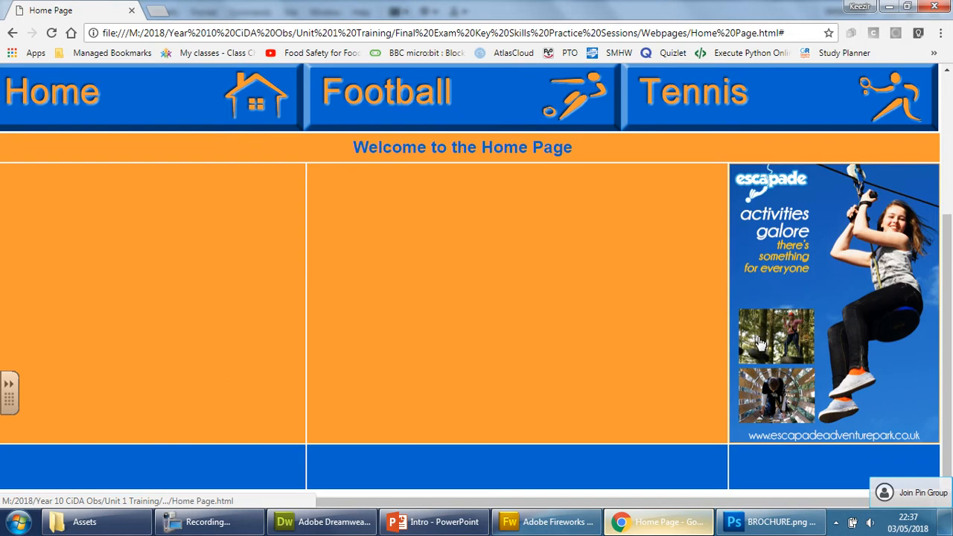
{"action": "mouse_move", "coordinate": [840, 344]}
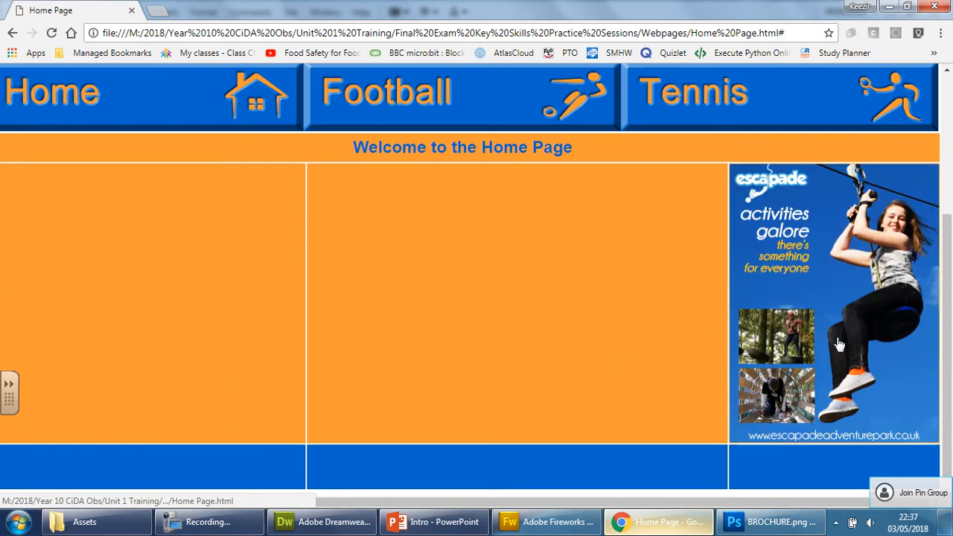
{"action": "left_click", "coordinate": [322, 521]}
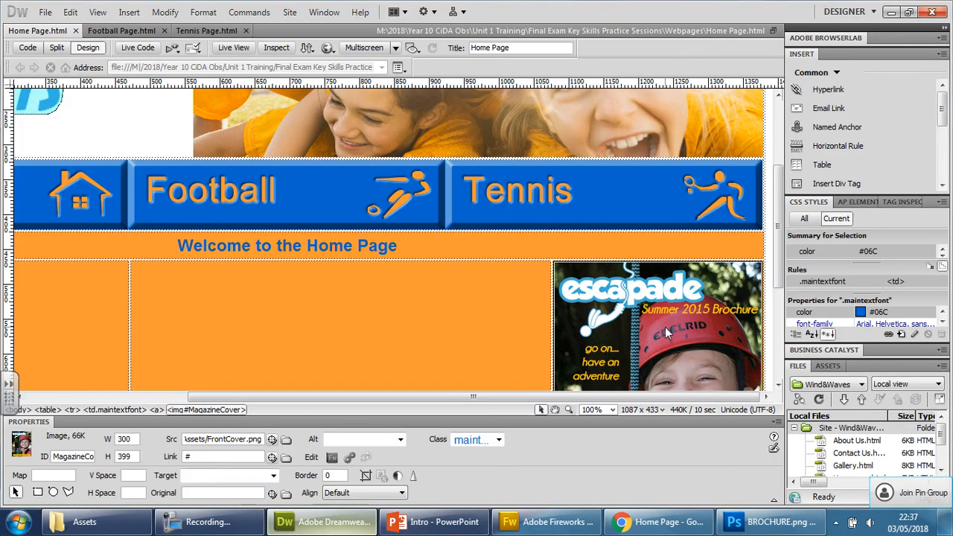
- Link the MagazineCover image to BROCHURE.png with target _blank
{"action": "scroll", "scroll_direction": "down", "scroll_amount": 3}
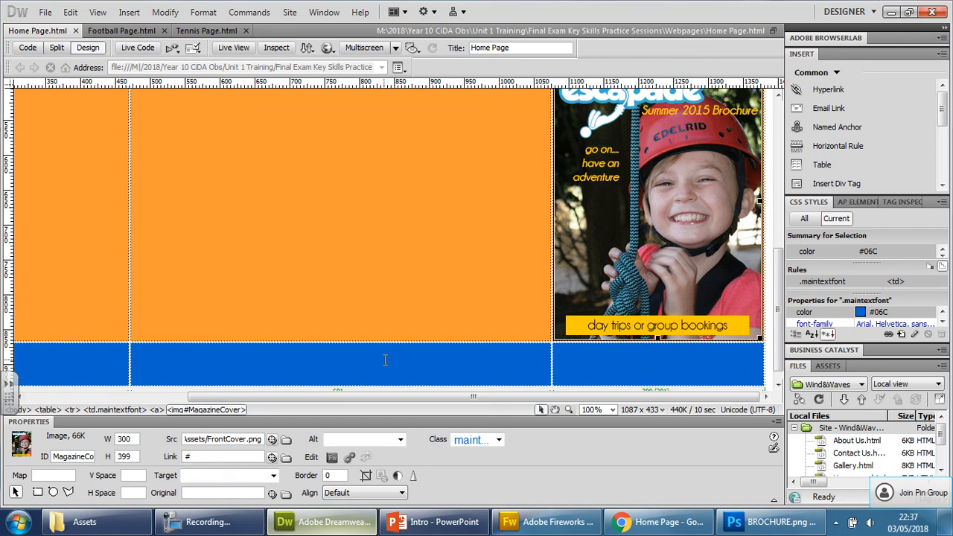
{"action": "mouse_move", "coordinate": [156, 468]}
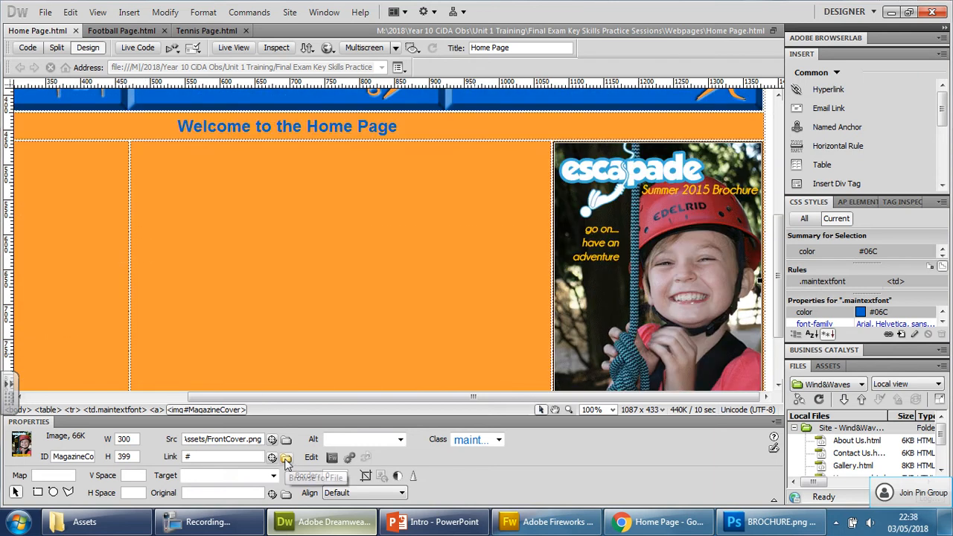
{"action": "left_click", "coordinate": [272, 456]}
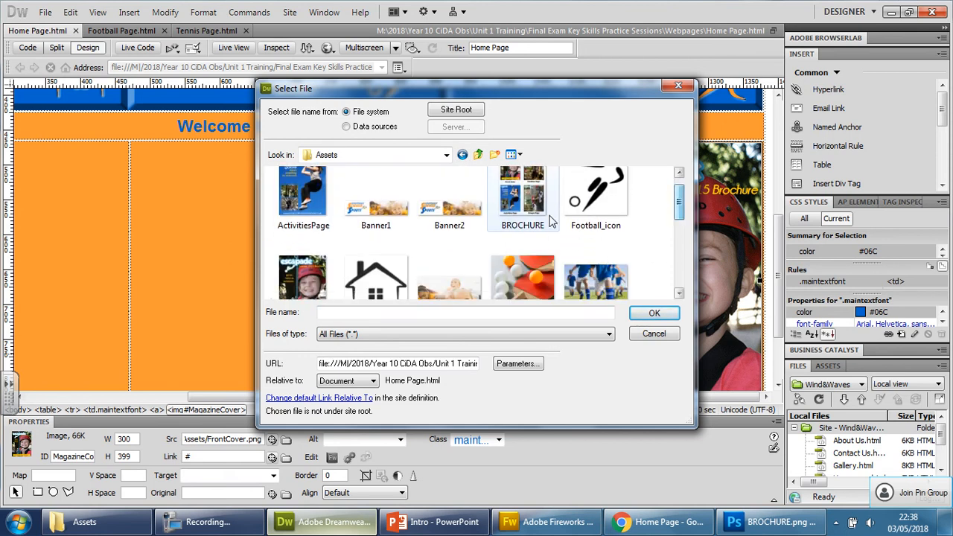
{"action": "left_click", "coordinate": [654, 312]}
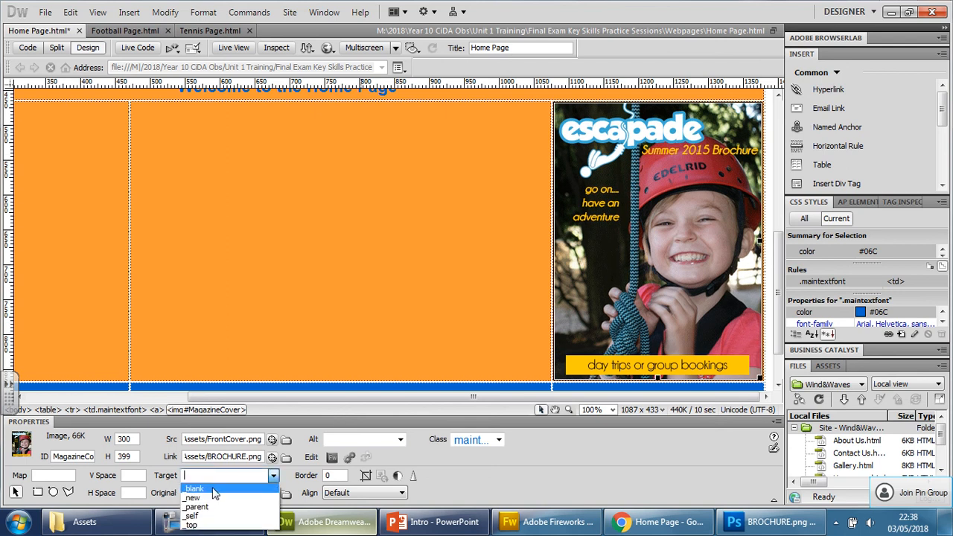
{"action": "left_click", "coordinate": [193, 489]}
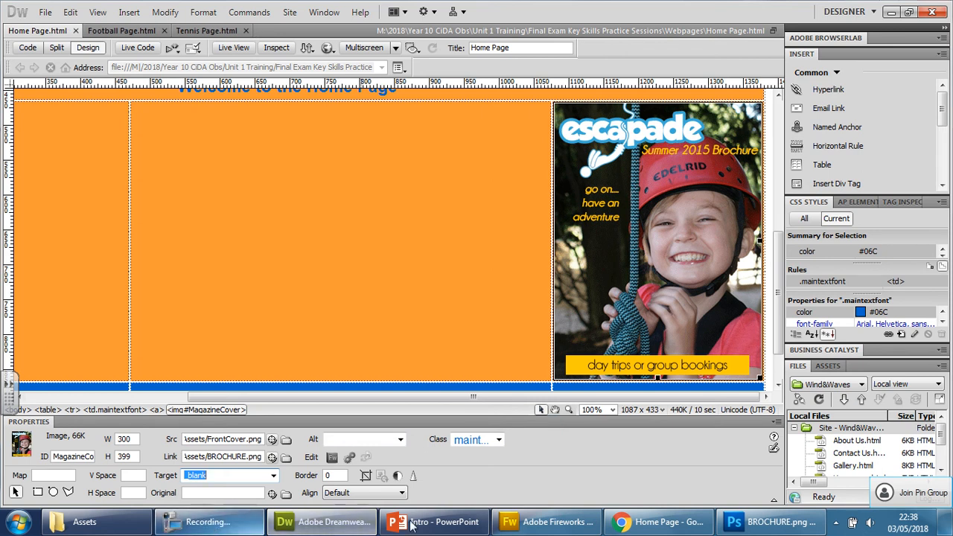
{"action": "left_click", "coordinate": [658, 522]}
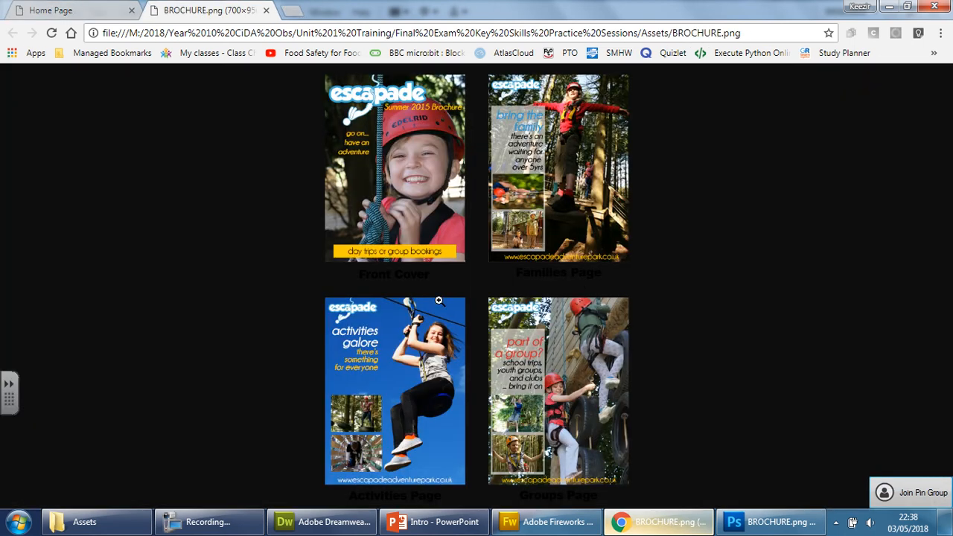
- View BROCHURE.png in its new Chrome tab and switch back to the Home Page tab
{"action": "left_click", "coordinate": [71, 11]}
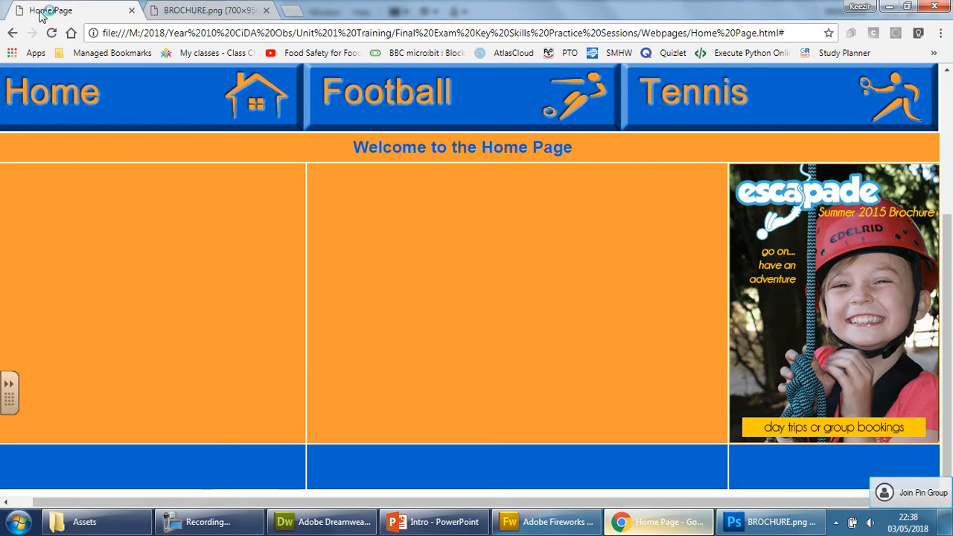
{"action": "left_click", "coordinate": [208, 11]}
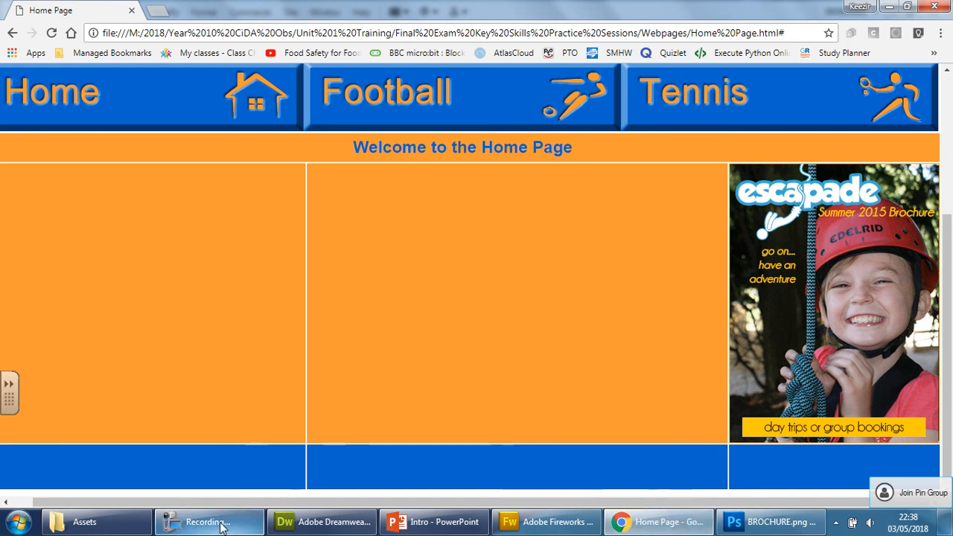
{"action": "left_click", "coordinate": [208, 522]}
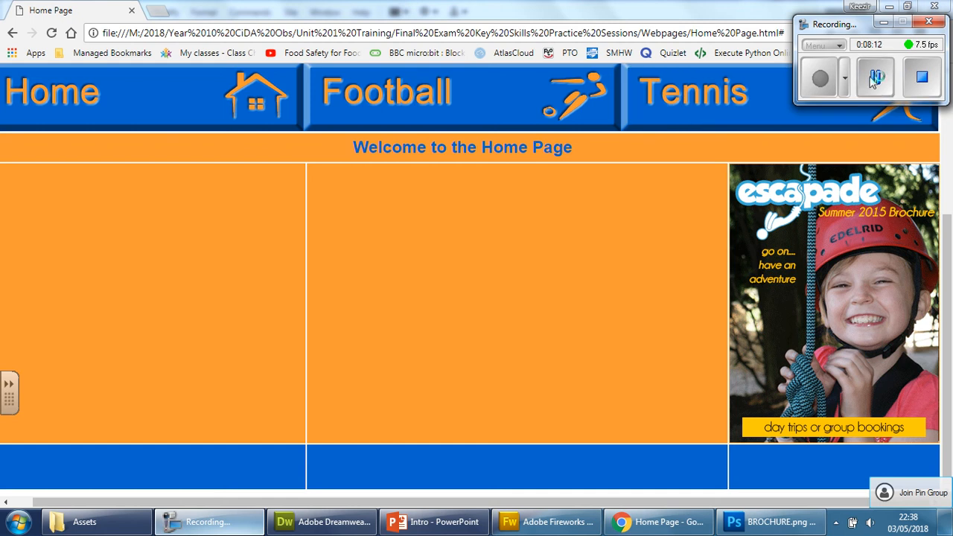